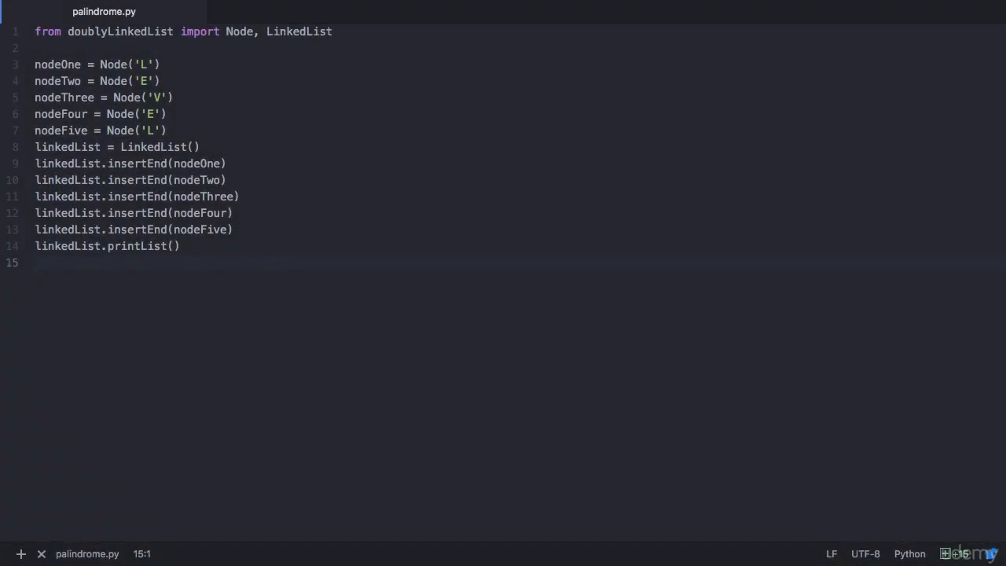
# - Review palindrome.py's five-node LEVEL list, selecting the doublyLinkedList import and nodeFive line
pyautogui.click(35, 263)
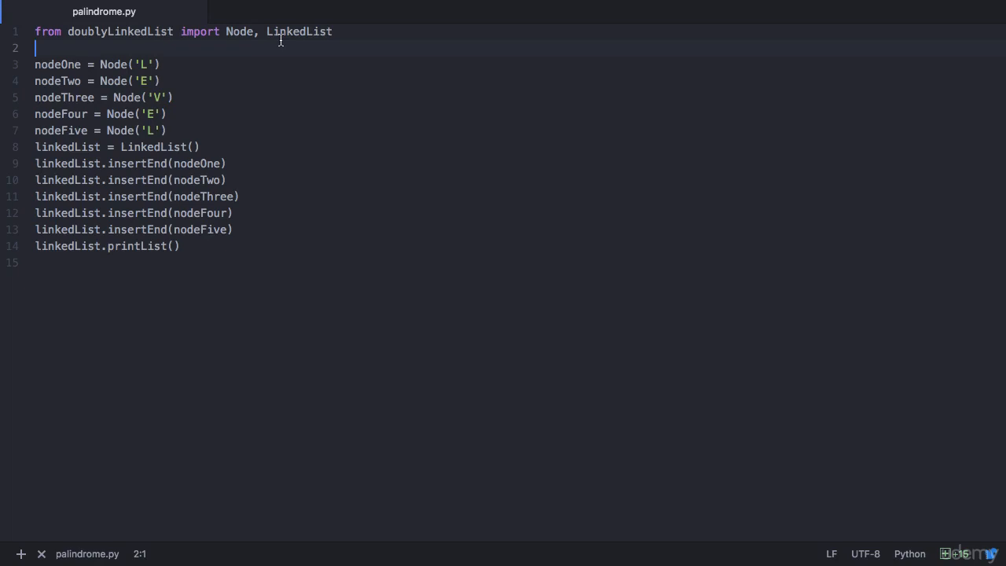
pyautogui.doubleClick(120, 31)
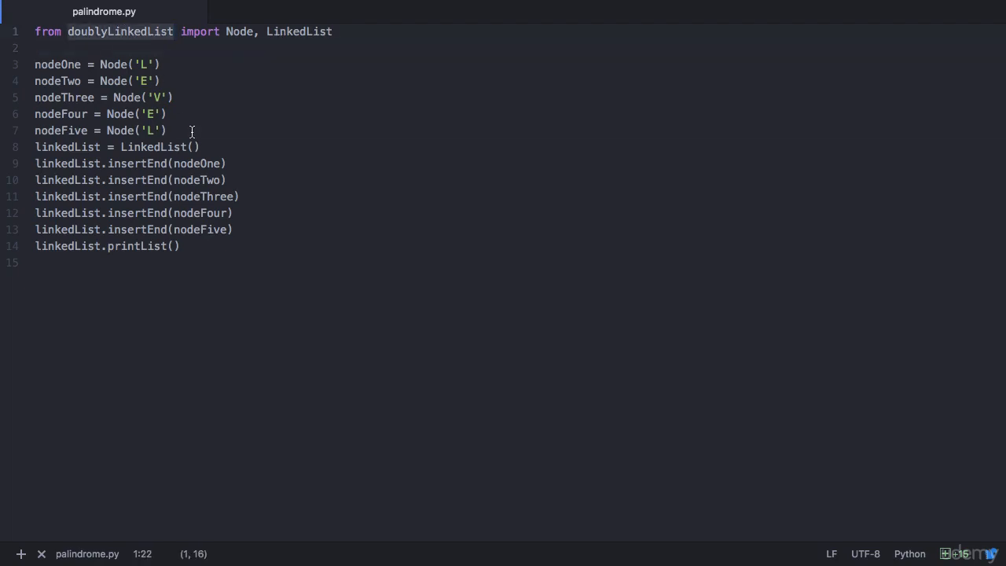
pyautogui.click(167, 130)
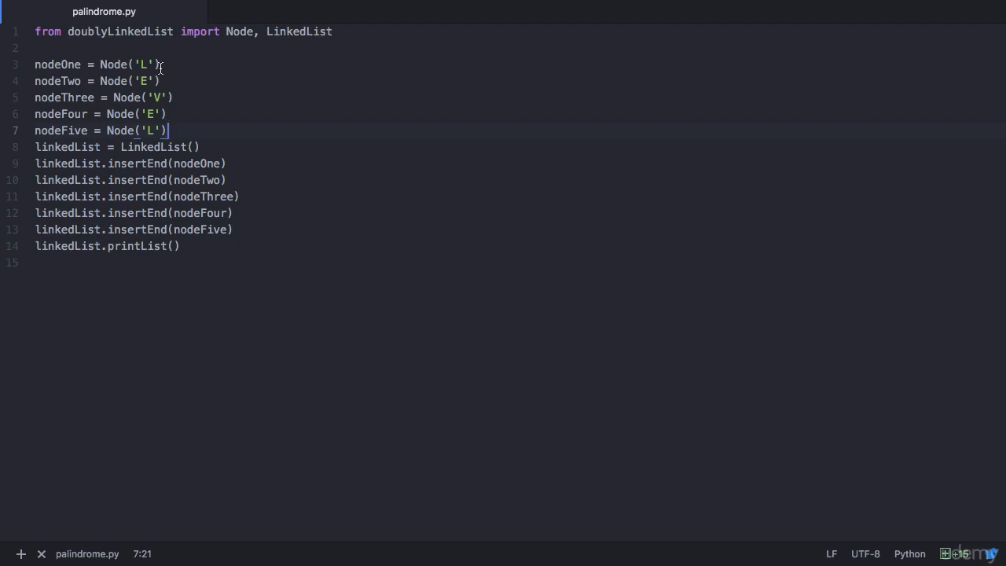
pyautogui.moveTo(95, 379)
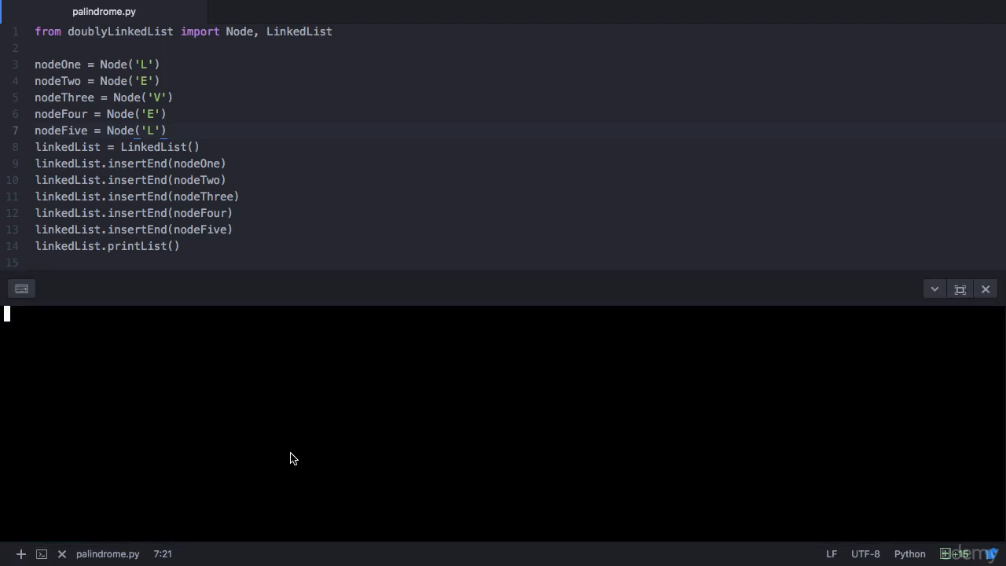
# - Run python3 palindrome.py in the terminal to print LEVEL forward and backward
pyautogui.write('python3')
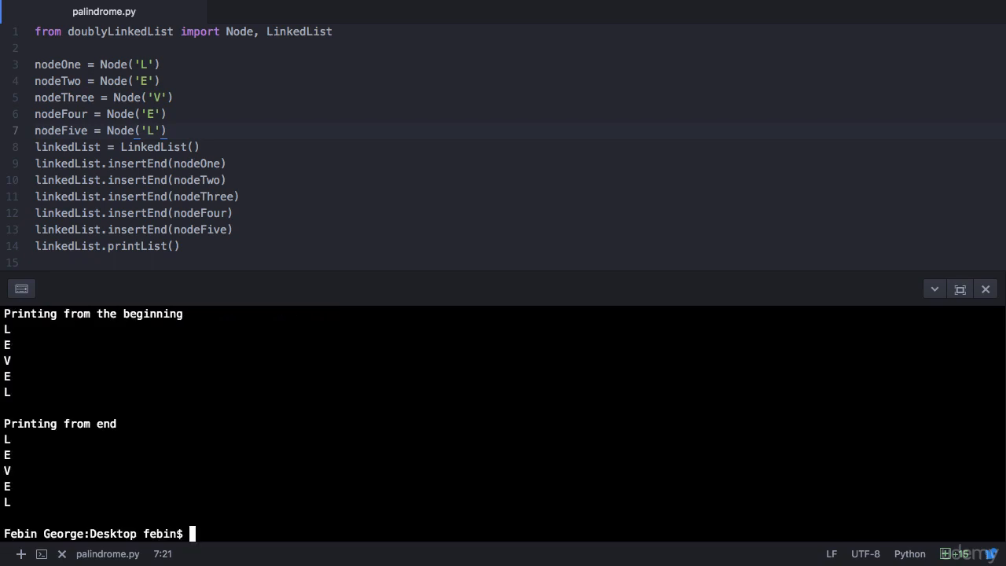
pyautogui.moveTo(55, 340)
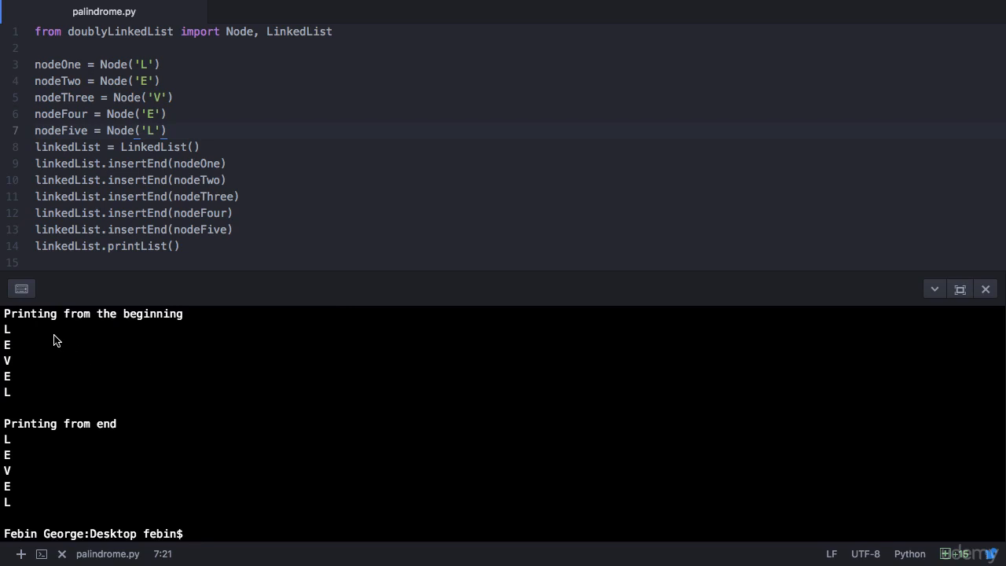
pyautogui.moveTo(20, 377)
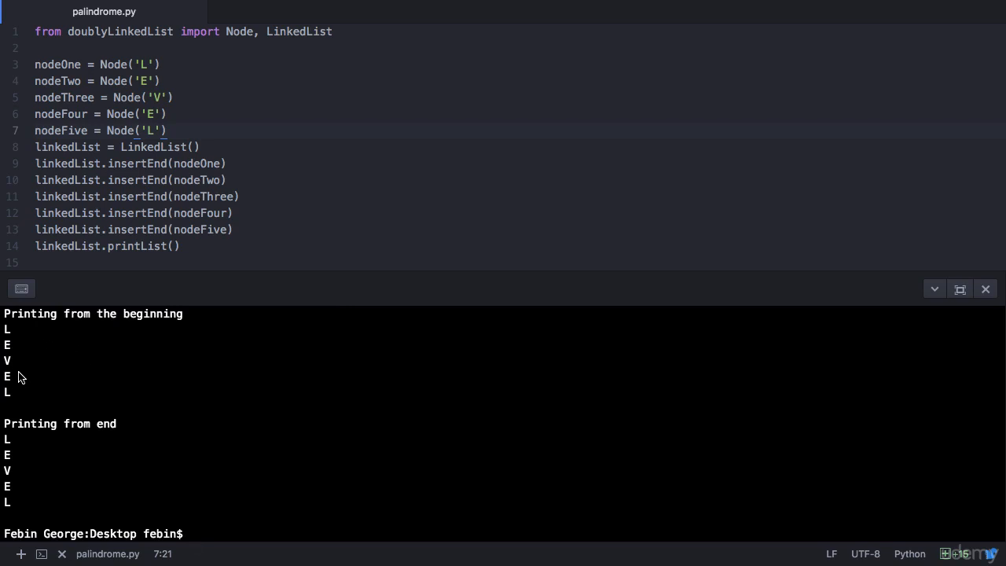
pyautogui.moveTo(21, 401)
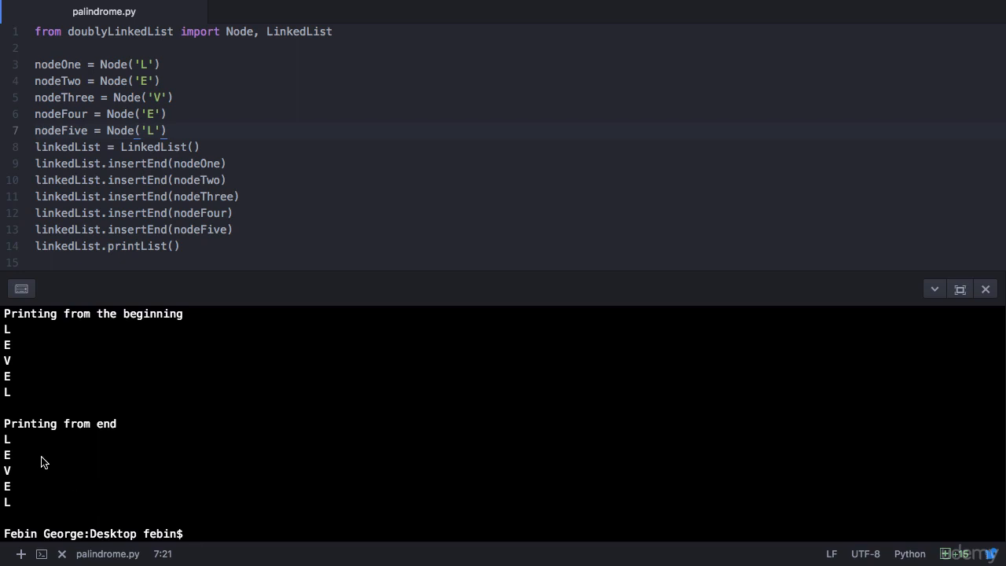
pyautogui.moveTo(24, 506)
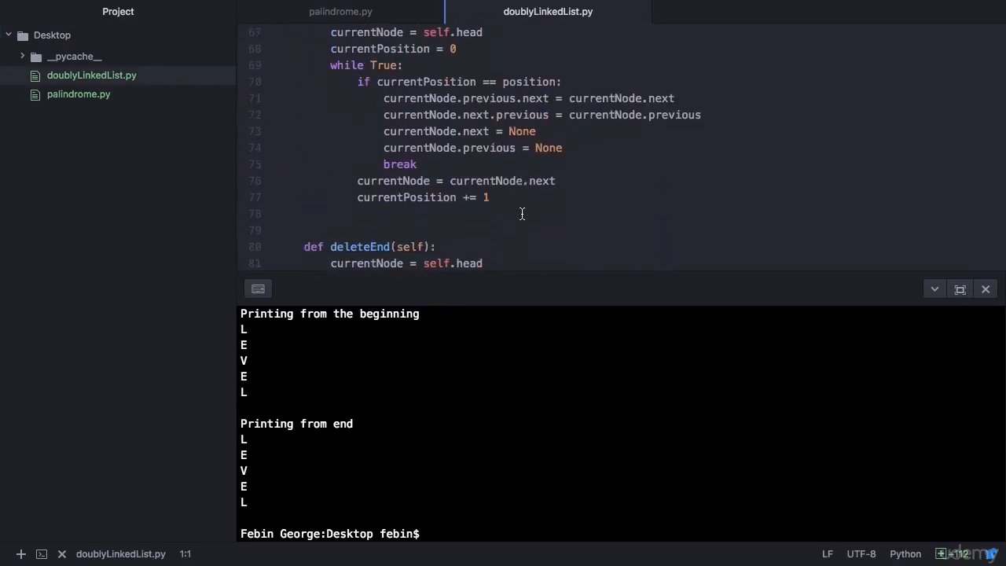
# - Scroll to printList's forward and reverse loops in doublyLinkedList.py, then shrink the terminal
pyautogui.scroll(-3)
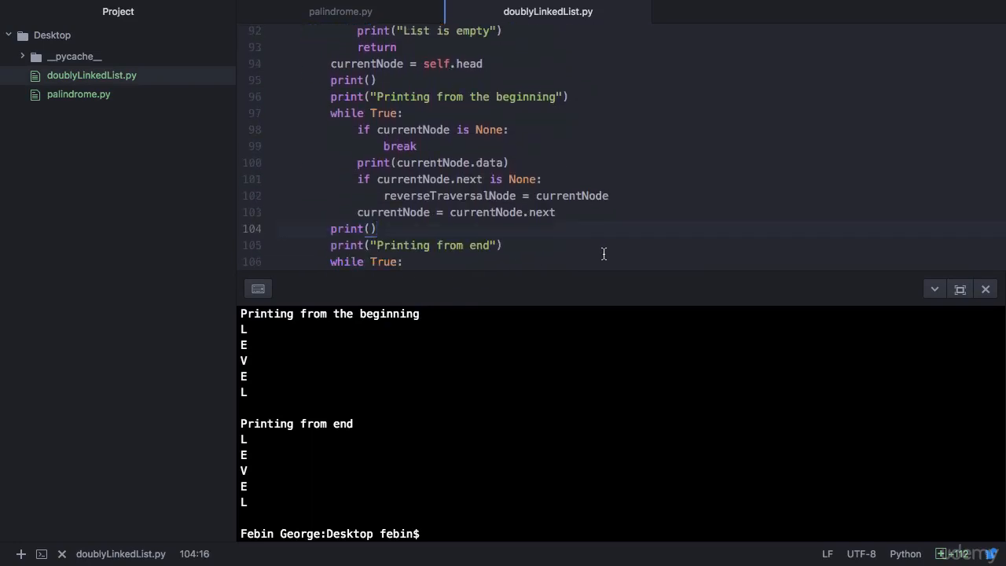
pyautogui.scroll(-3)
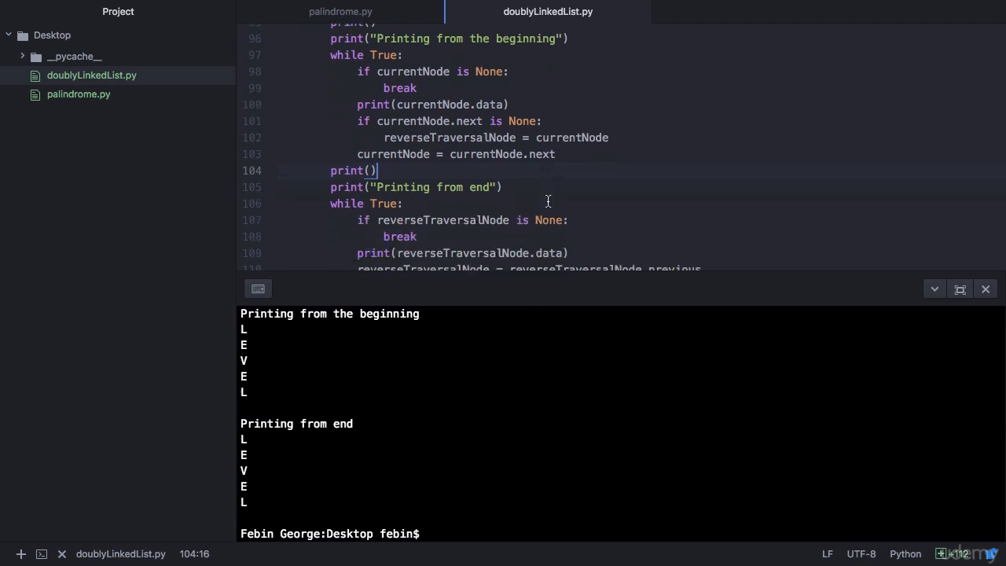
pyautogui.scroll(-3)
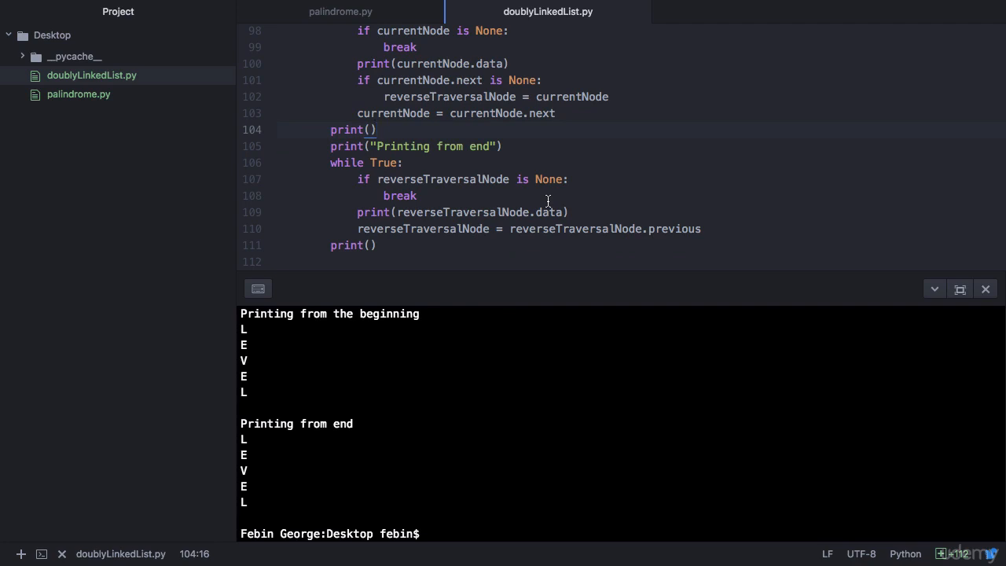
pyautogui.click(376, 130)
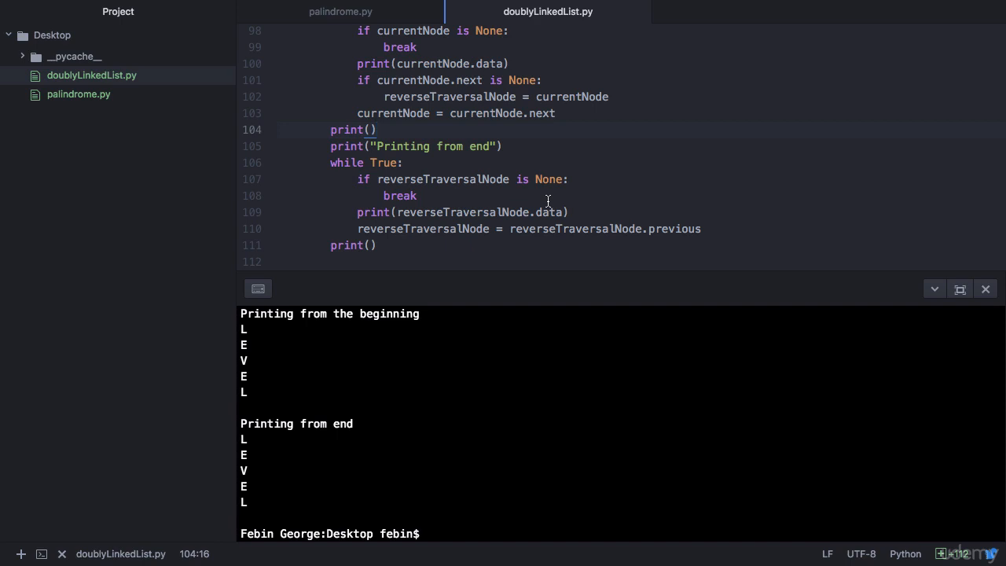
pyautogui.click(377, 130)
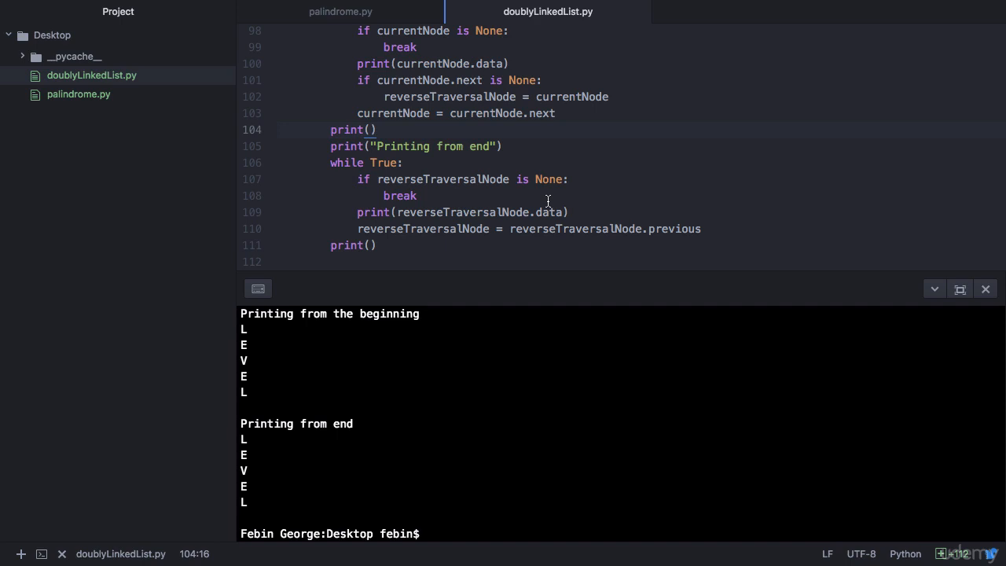
pyautogui.click(378, 130)
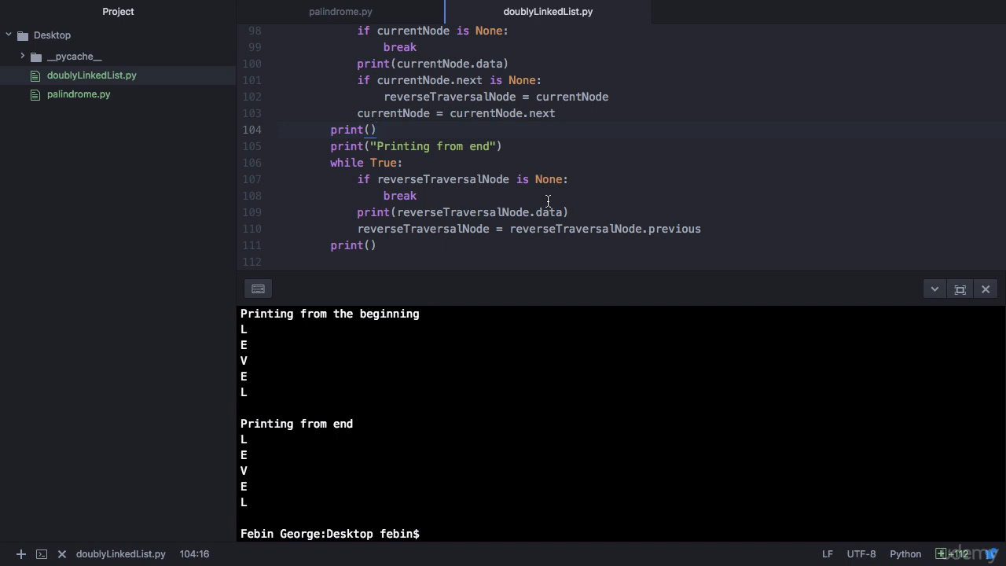
pyautogui.click(375, 130)
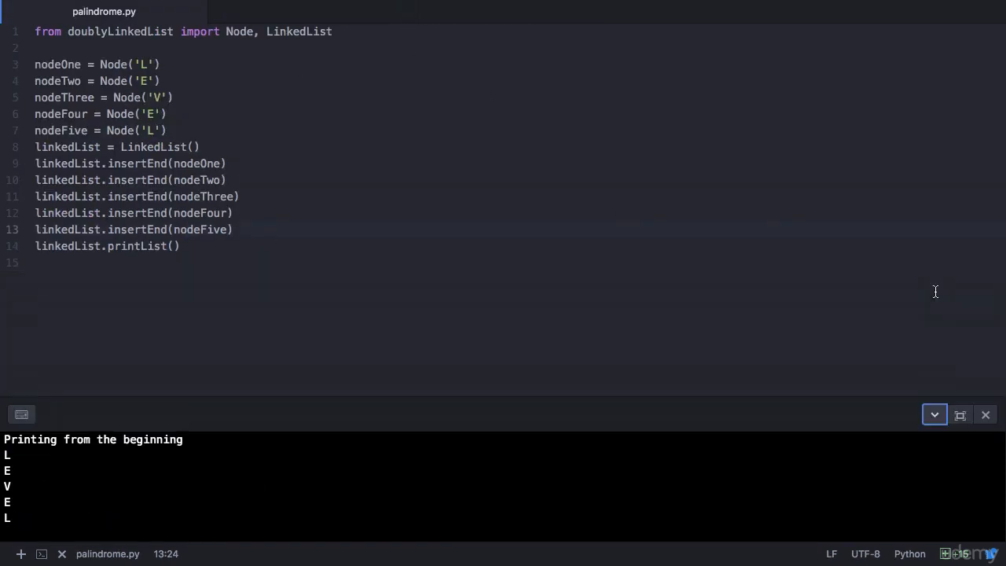
# - Add a palindrome(linkedList) call after printList() at the end of the script
pyautogui.click(986, 415)
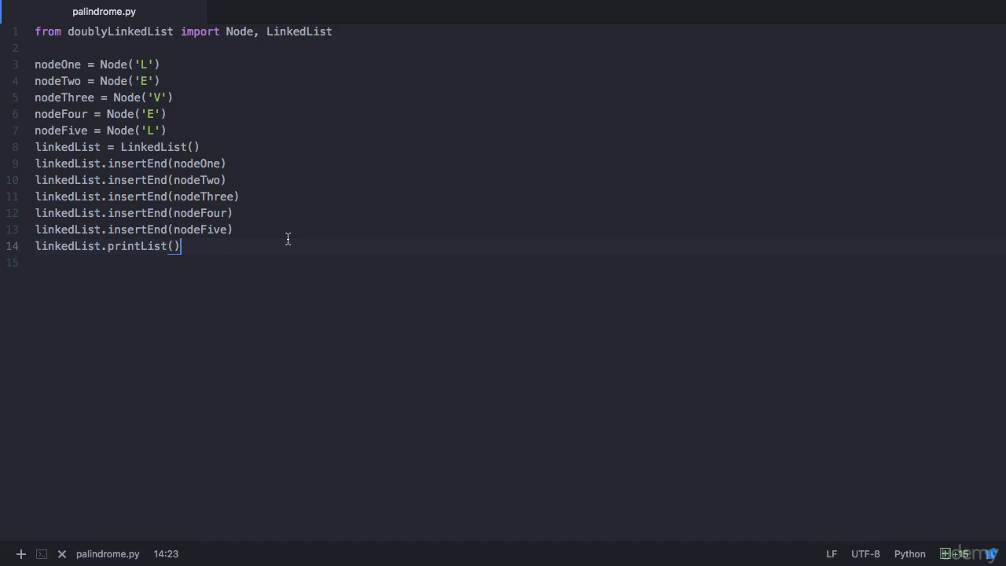
pyautogui.write('pal')
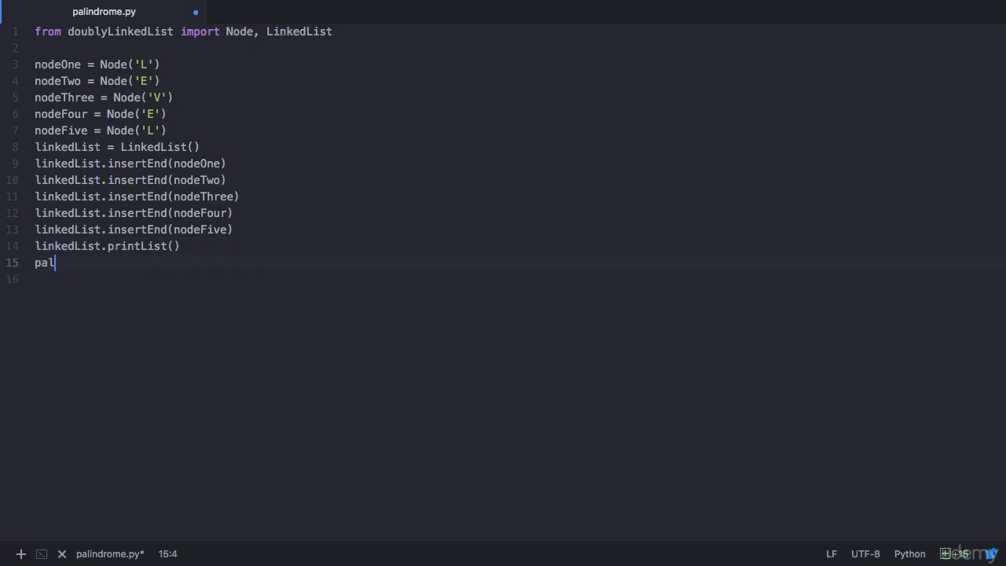
pyautogui.write('indrome(linkedList')
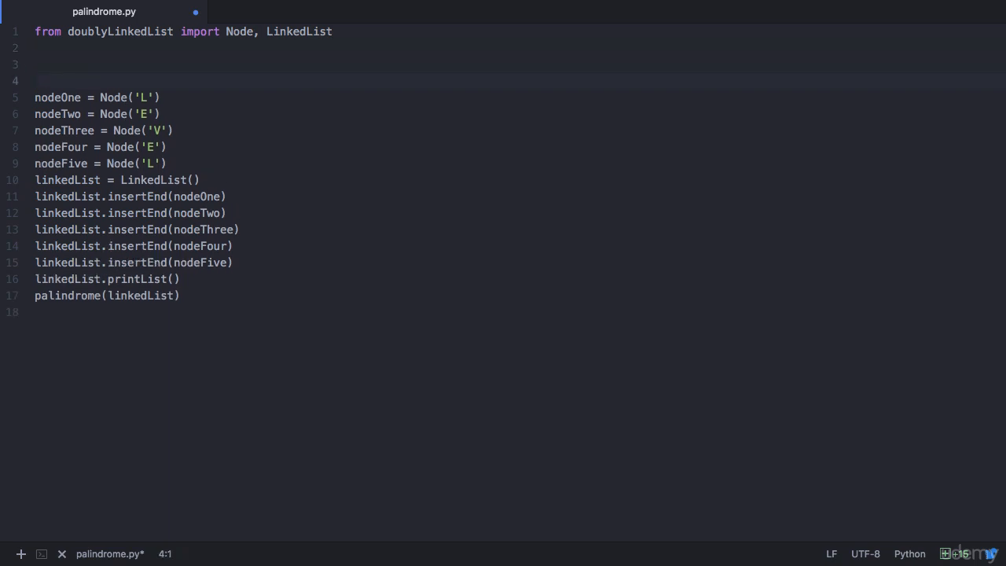
# - Write the def palindrome(linkedList): header near the top of the file
pyautogui.write('def palind')
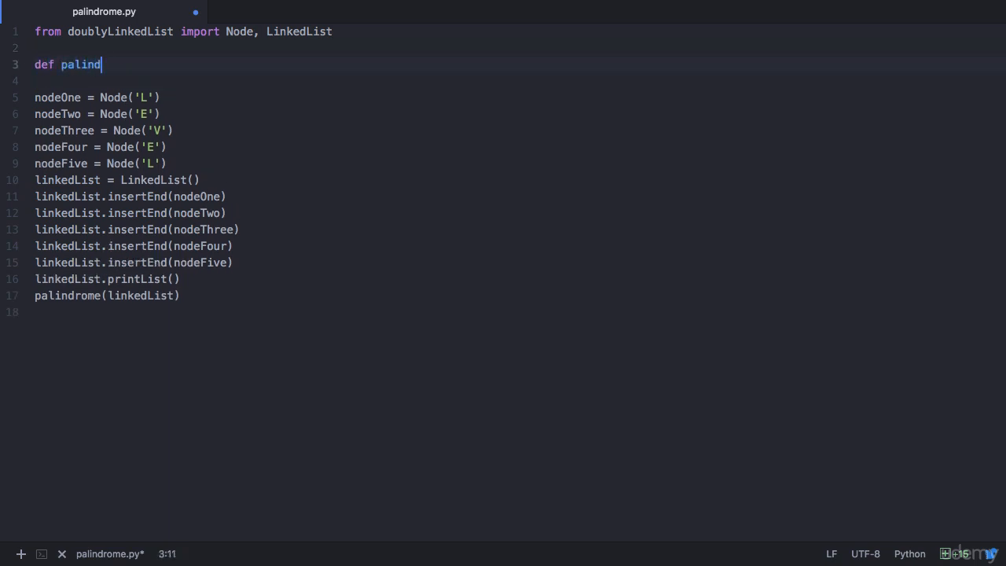
pyautogui.write('rome(l')
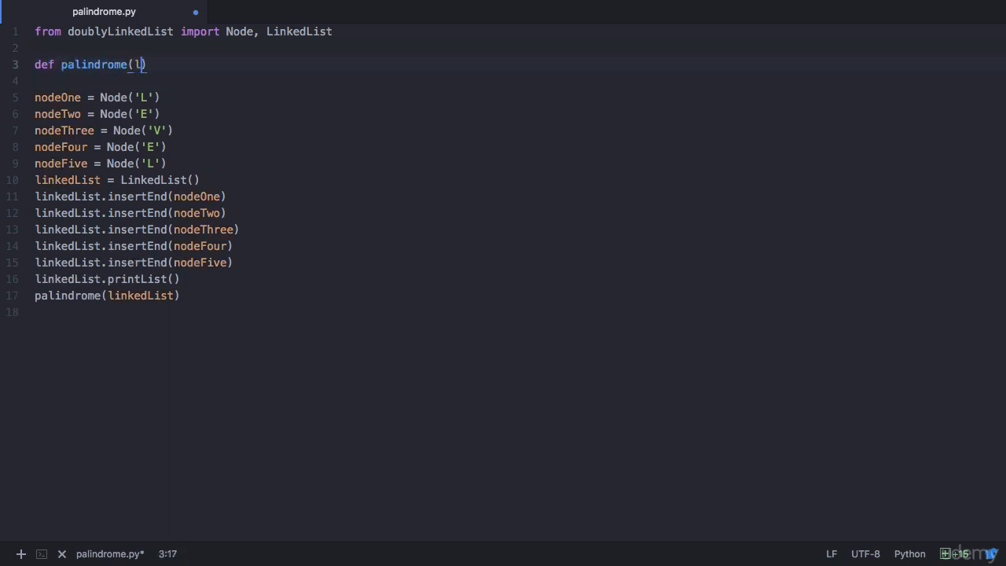
pyautogui.write('inkedList):')
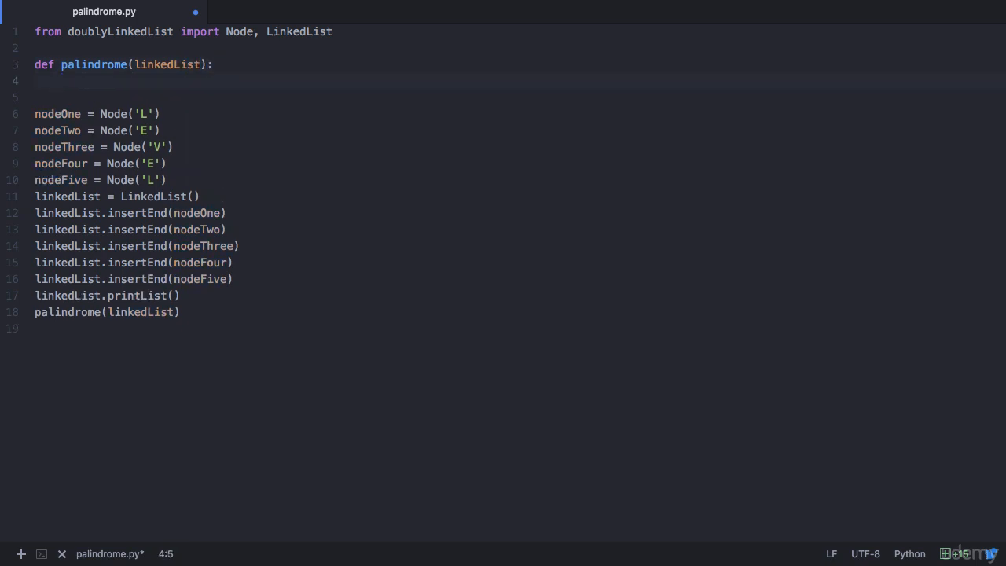
# - Set startPointer and endPointer to linkedList.head and move endPointer to the tail
pyautogui.write('startPointer =')
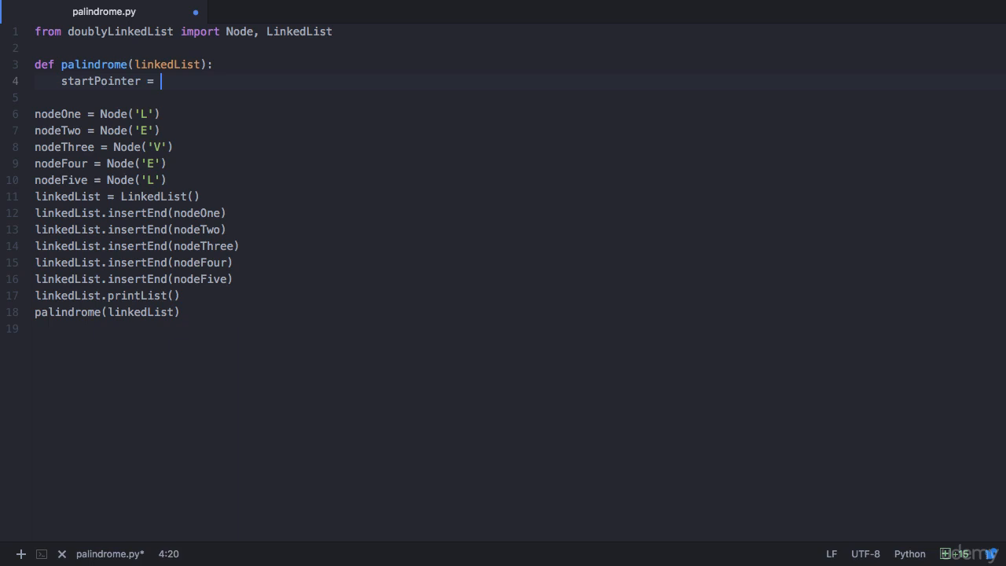
pyautogui.write('linkedList.')
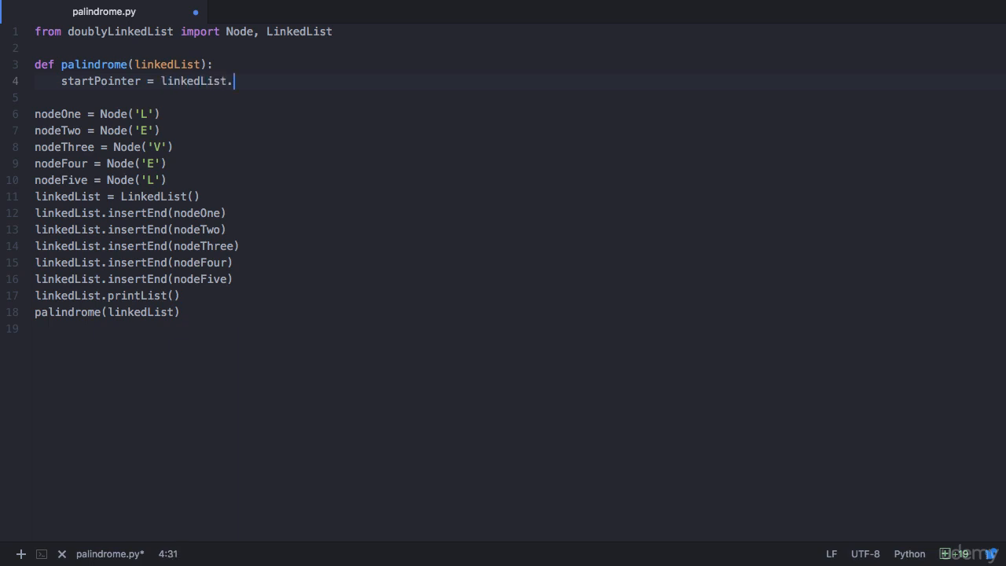
pyautogui.write('head')
pyautogui.write('endPointer =')
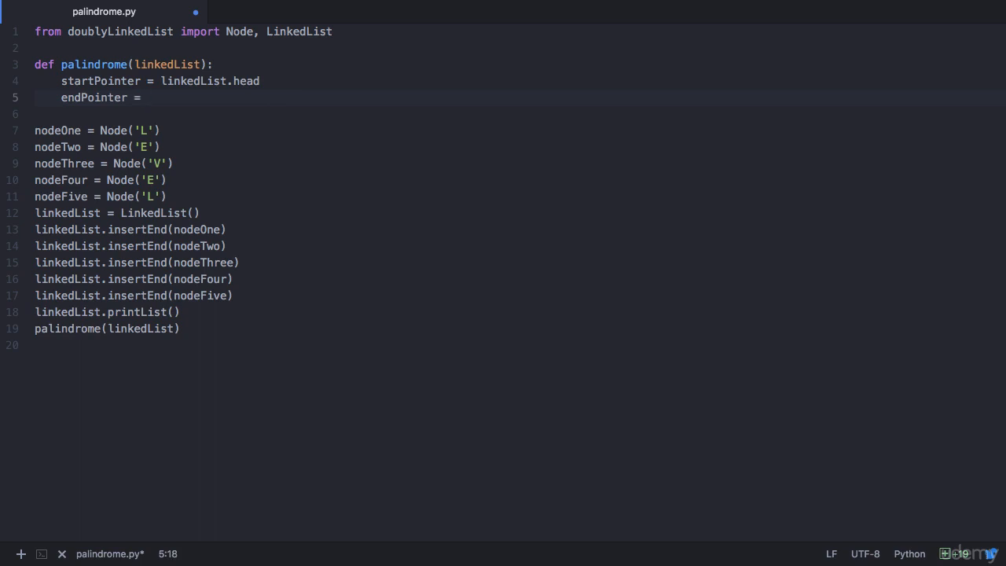
pyautogui.write('linked')
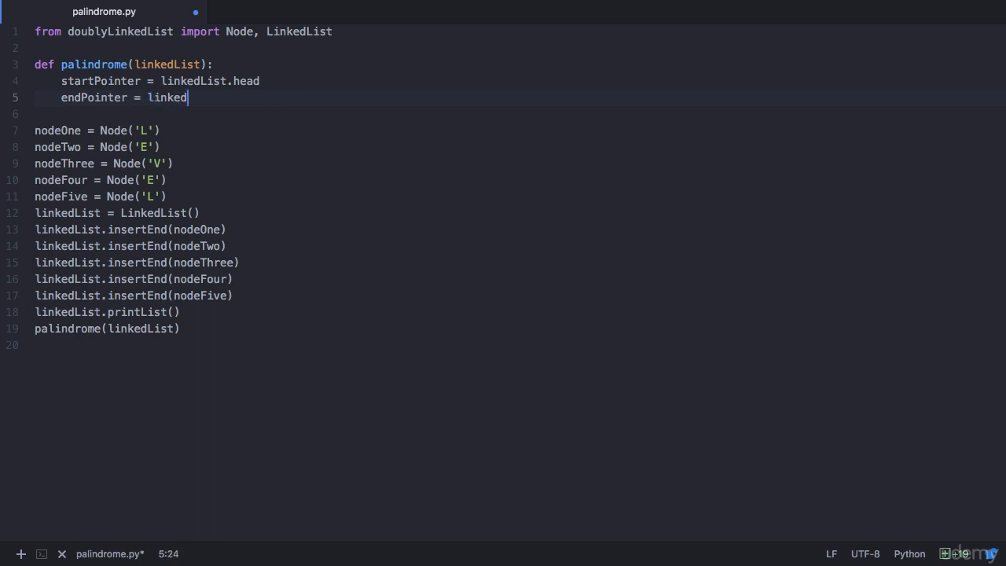
pyautogui.write('Lik')
pyautogui.write('while ')
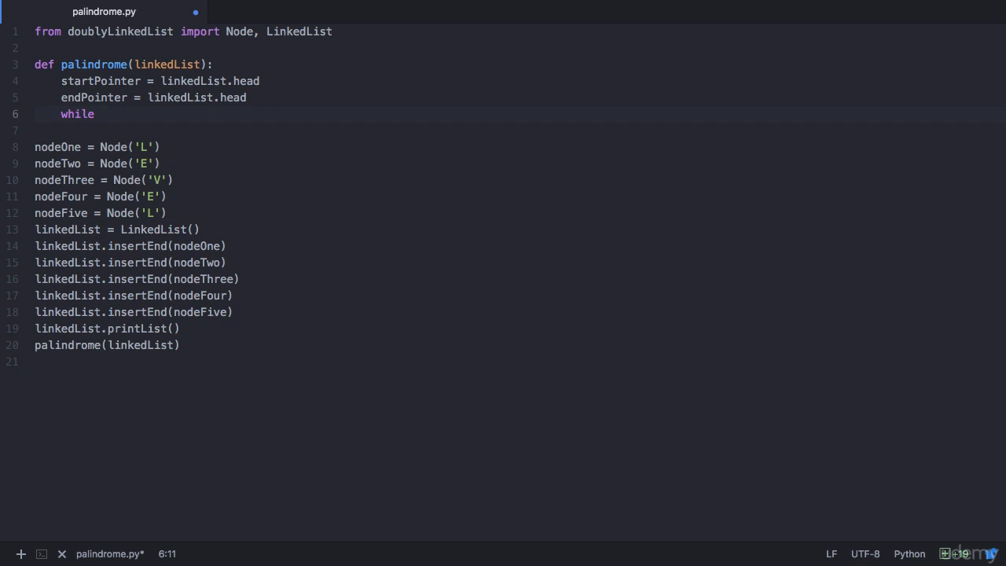
pyautogui.write('endPointer.')
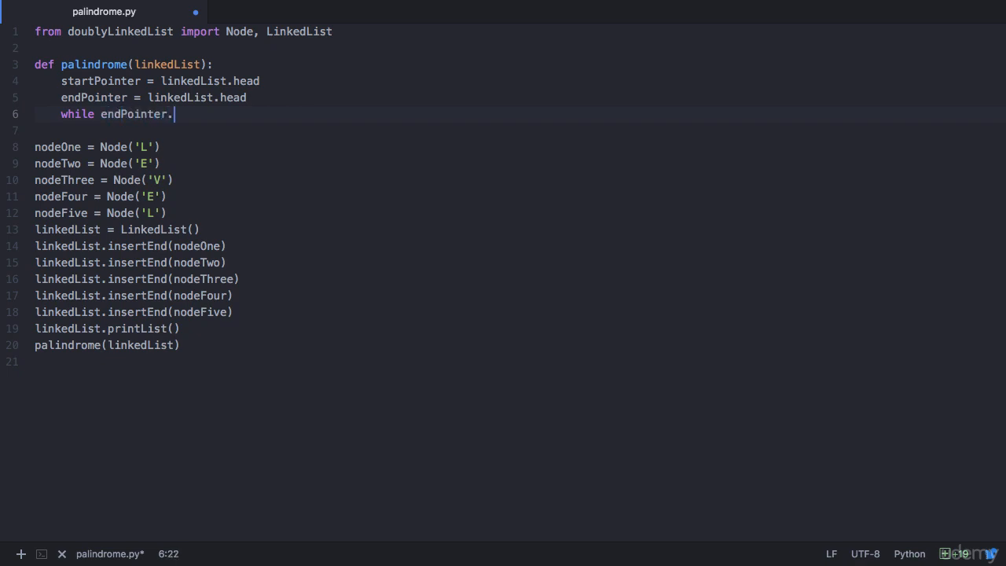
pyautogui.write('next is not None:')
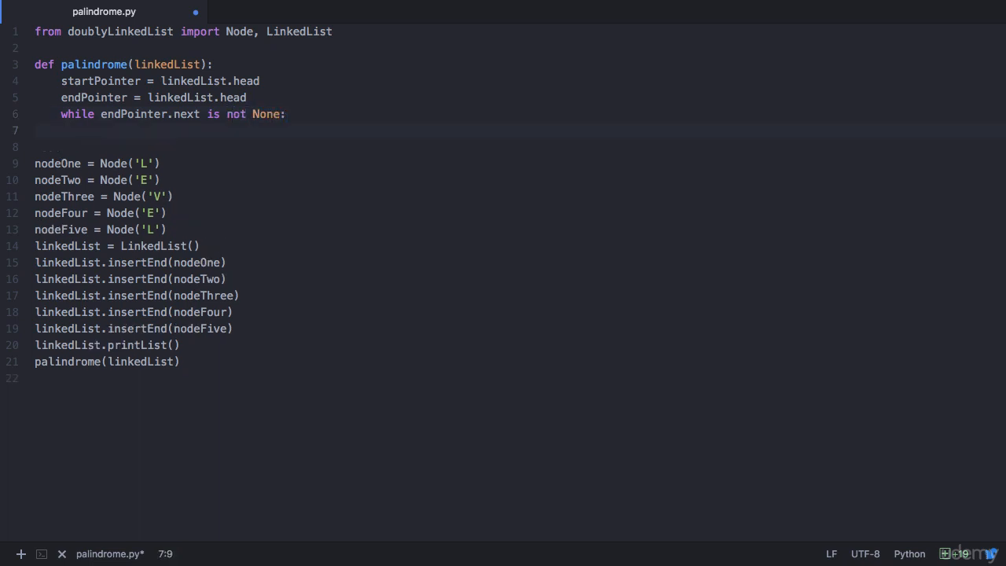
pyautogui.write('en')
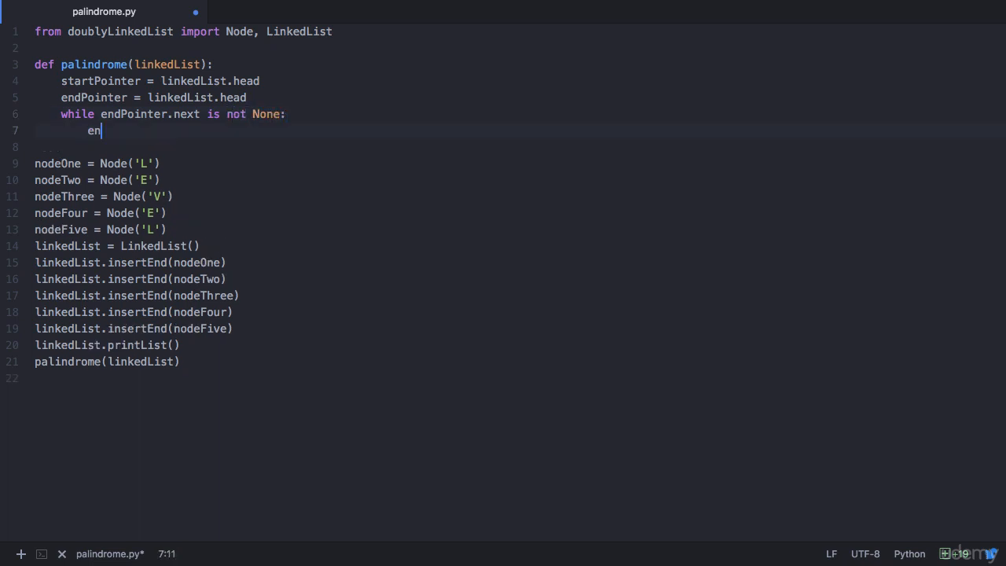
pyautogui.write('dPO')
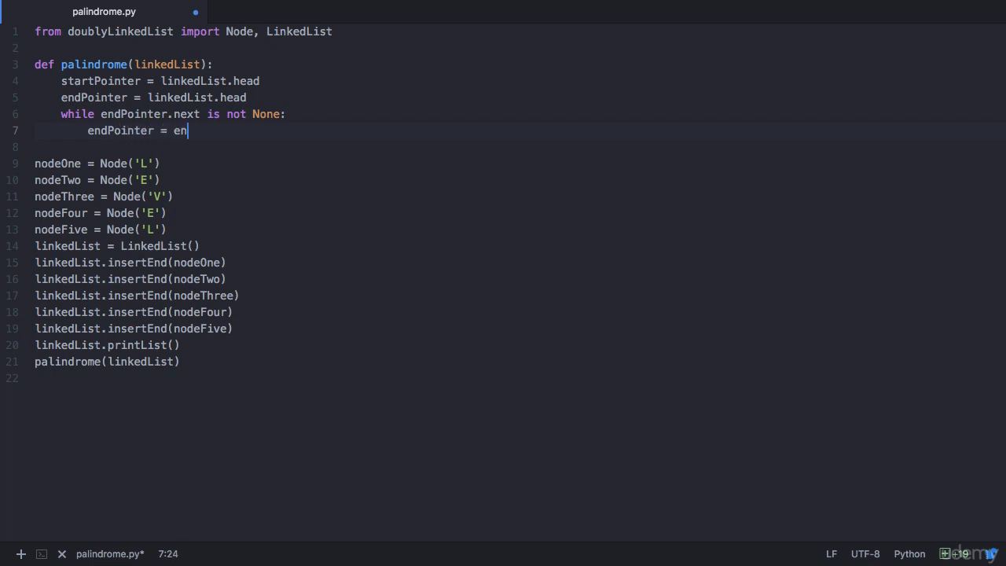
pyautogui.write('dPointer.next')
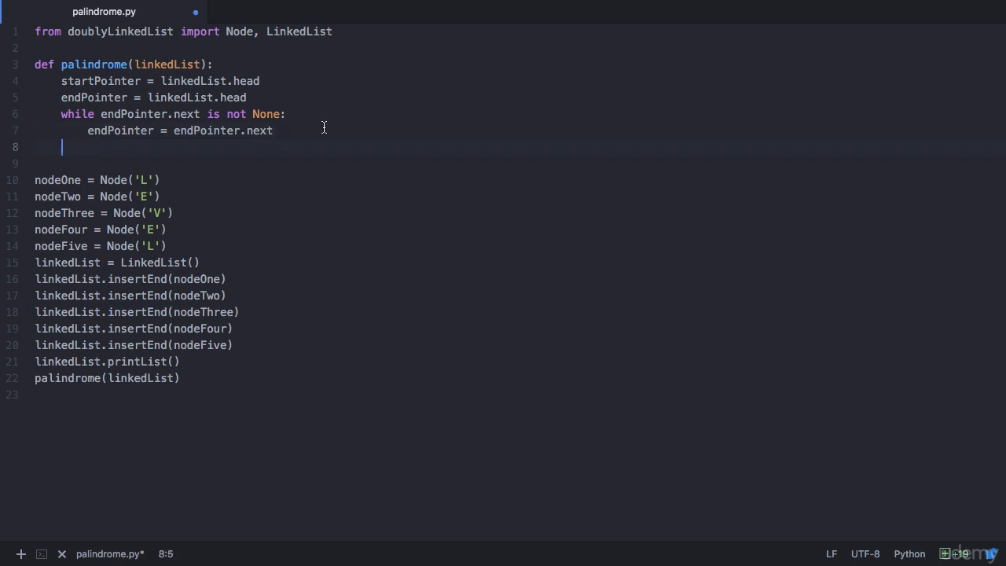
pyautogui.moveTo(338, 103)
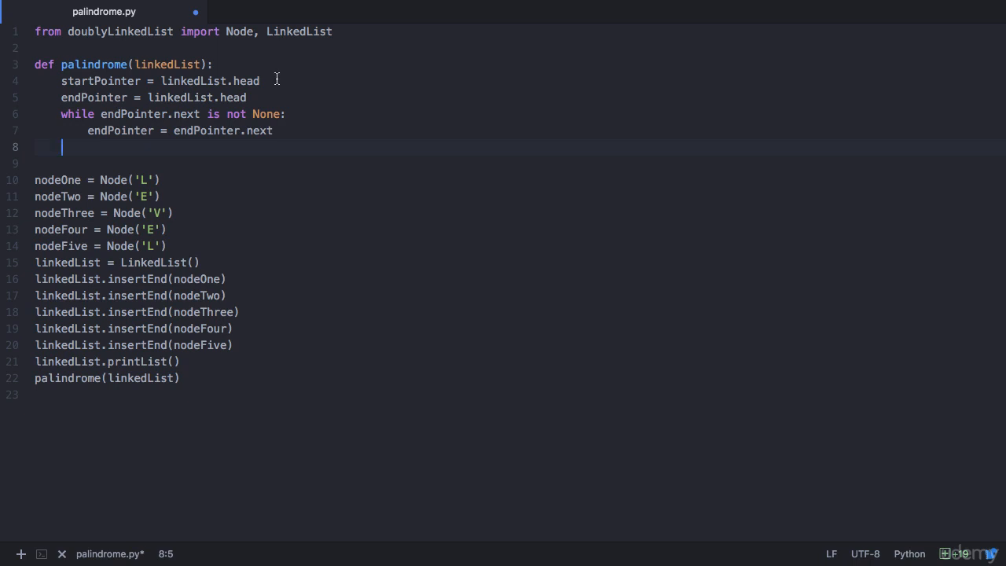
# - Insert a '# L, E, V, E, L' comment at the top of the function body
pyautogui.press('enter')
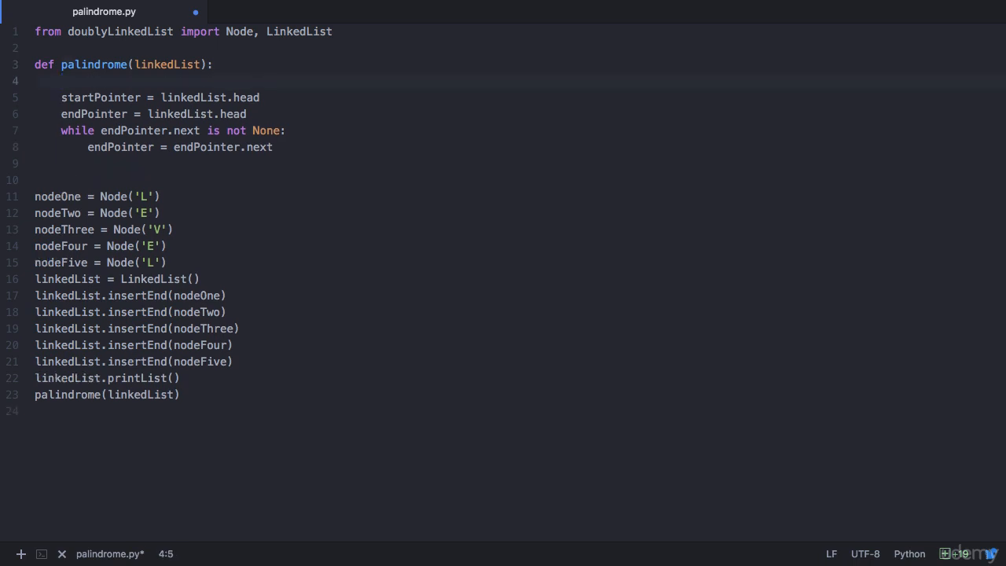
pyautogui.write('# L, E, V, E, L')
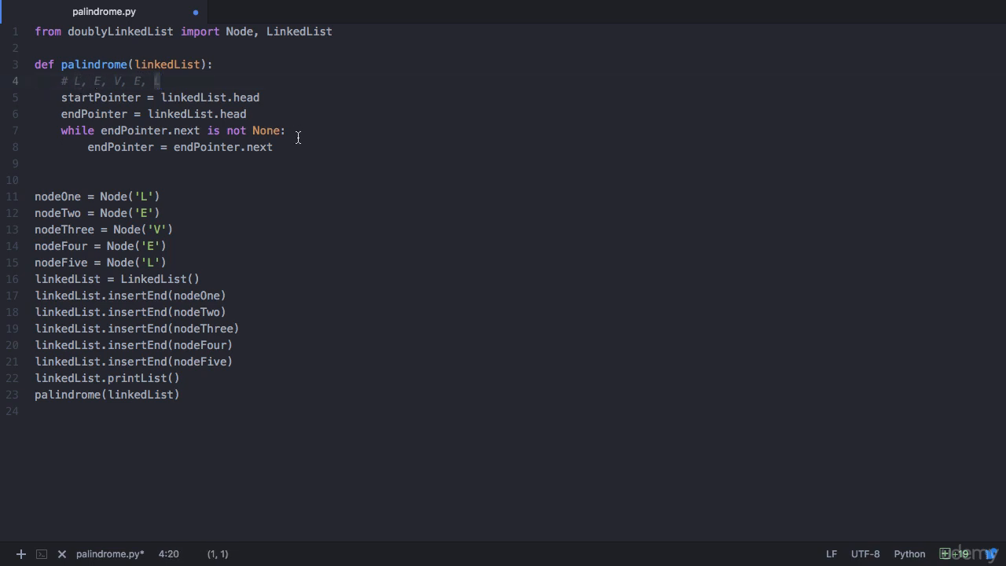
pyautogui.write('whil')
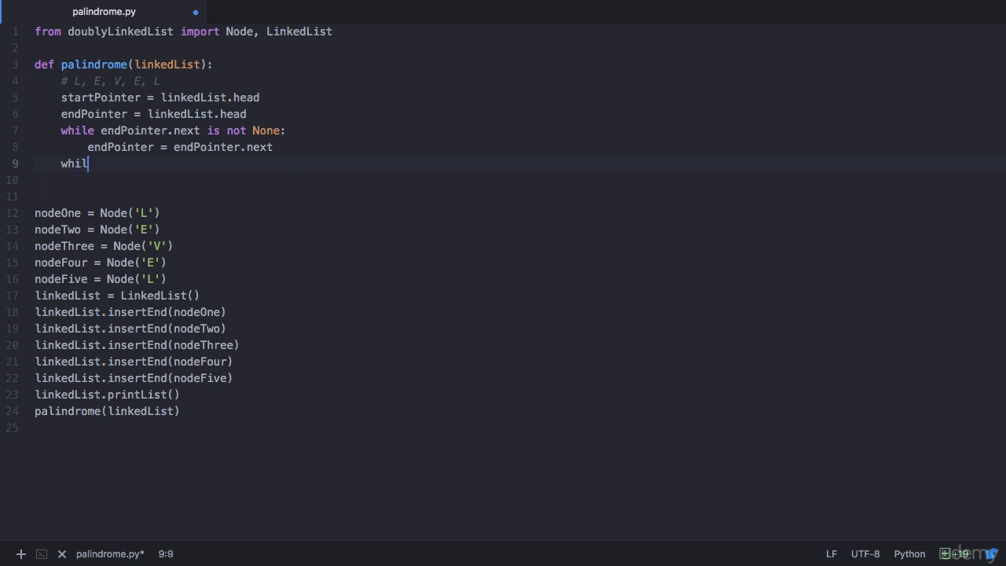
# - Loop while True: on matching data, move startPointer to next and endPointer to previous
pyautogui.write('e True:')
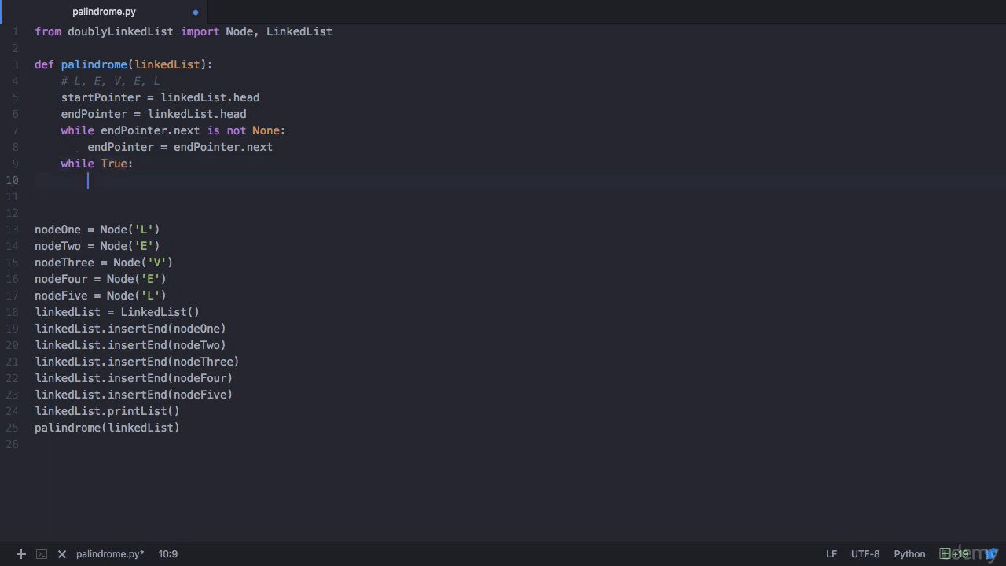
pyautogui.write('if startPoi')
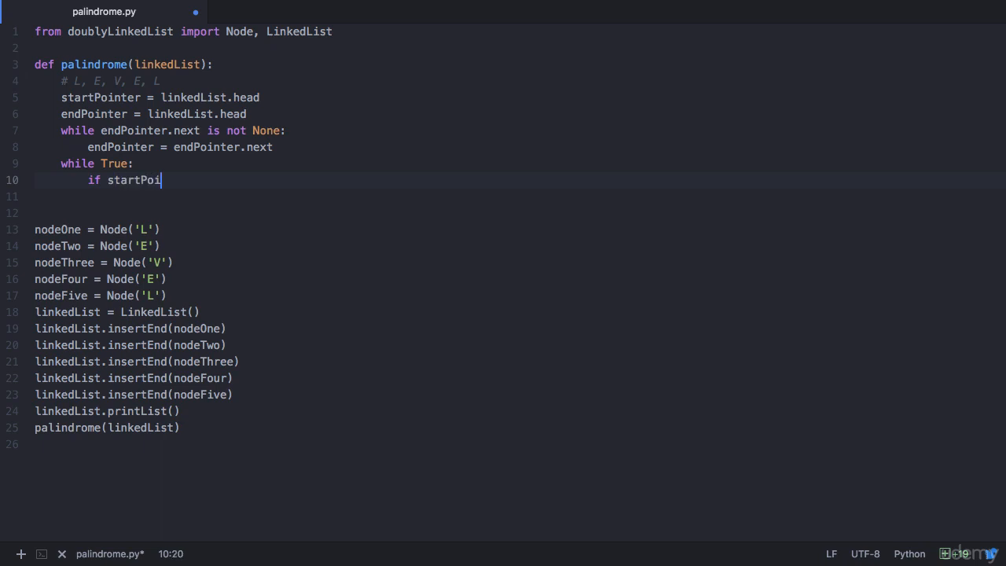
pyautogui.write('nter.data')
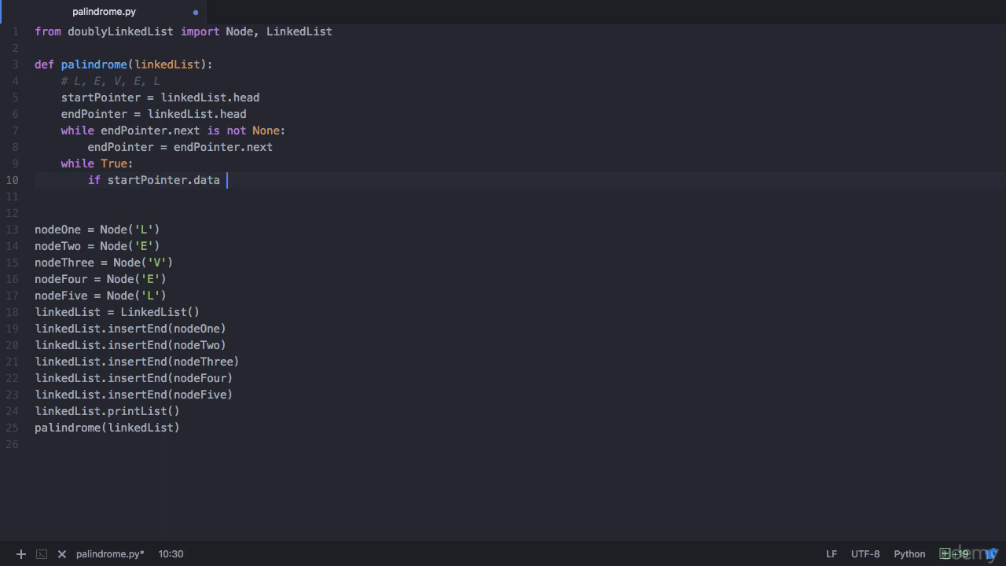
pyautogui.write('== endPointer.data:')
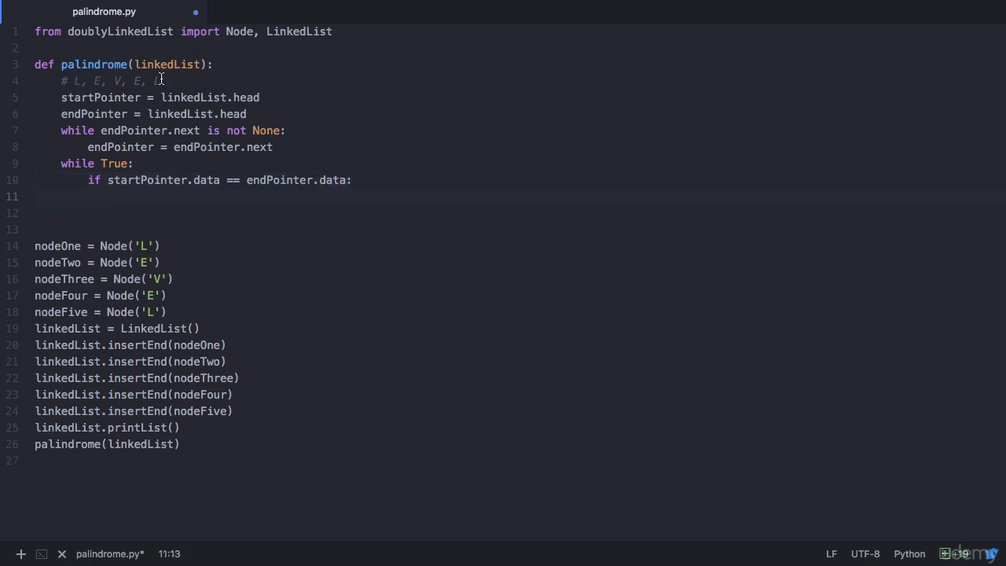
pyautogui.write('sta')
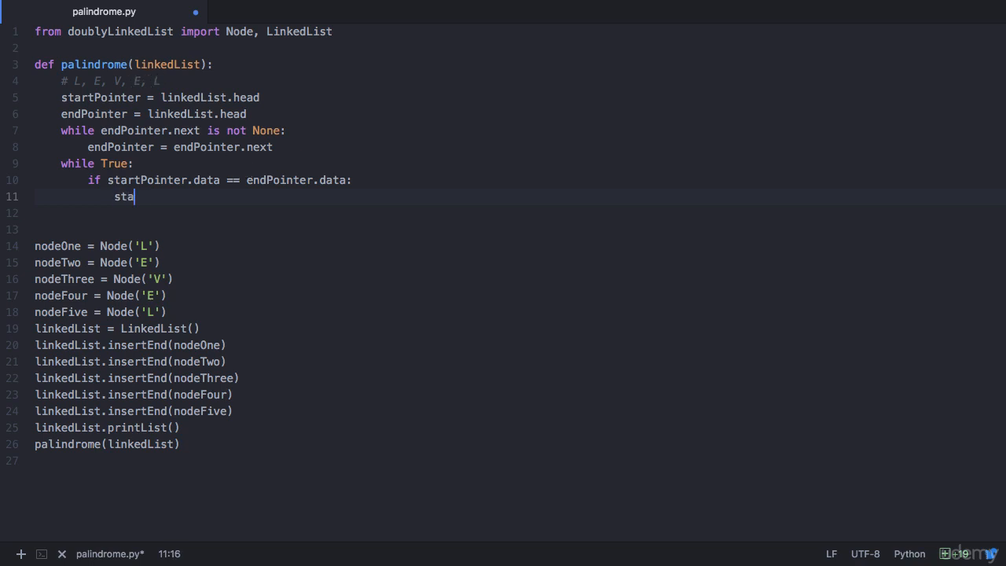
pyautogui.write('rtPoiner = startPO')
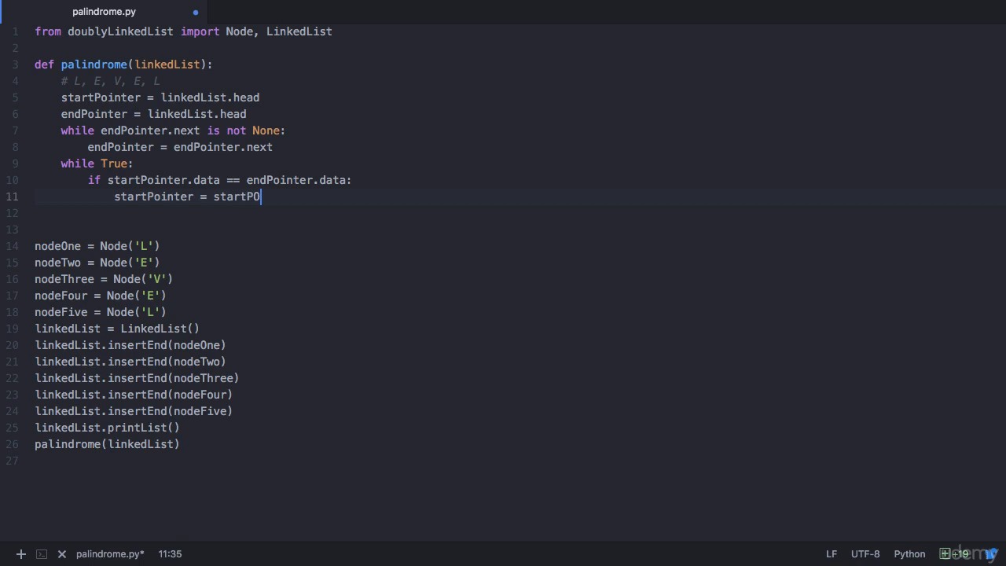
pyautogui.write('inter.next')
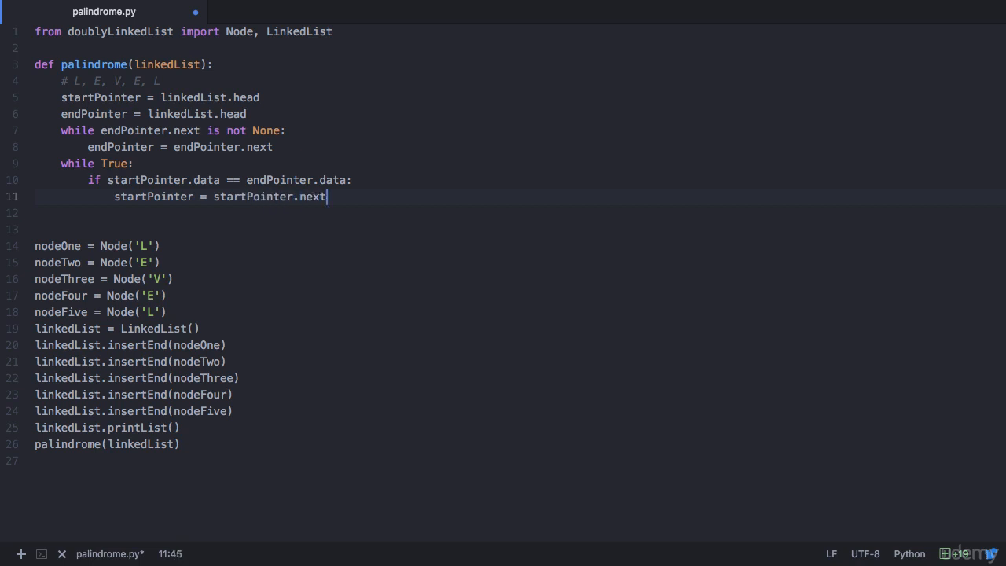
pyautogui.write('endPoin')
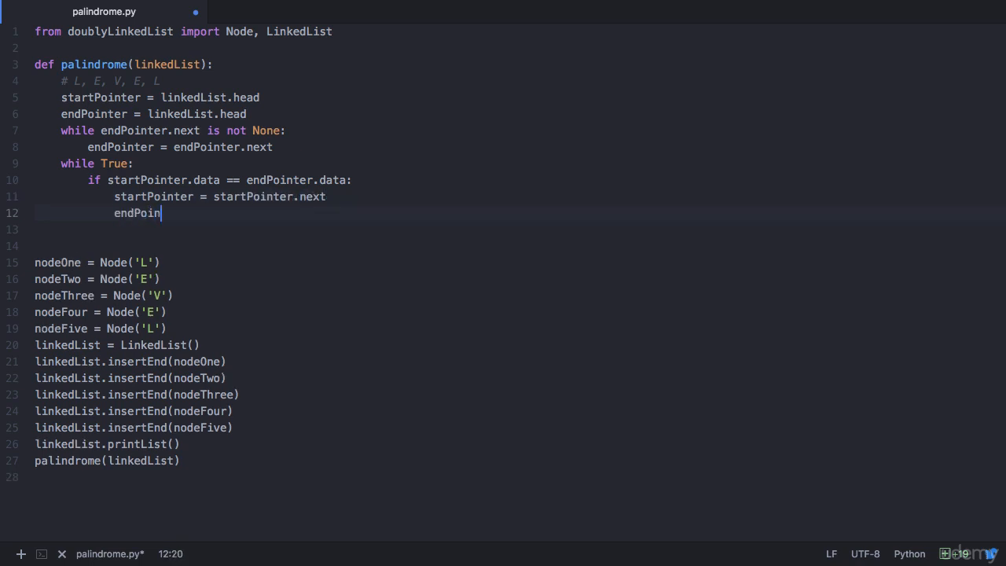
pyautogui.write('ter = endPointer.prev')
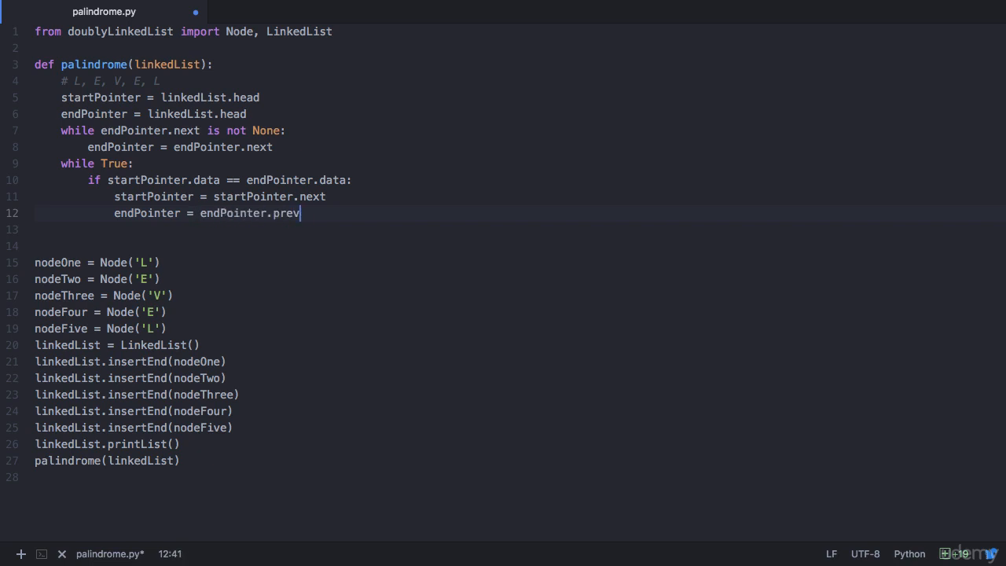
pyautogui.write('ious')
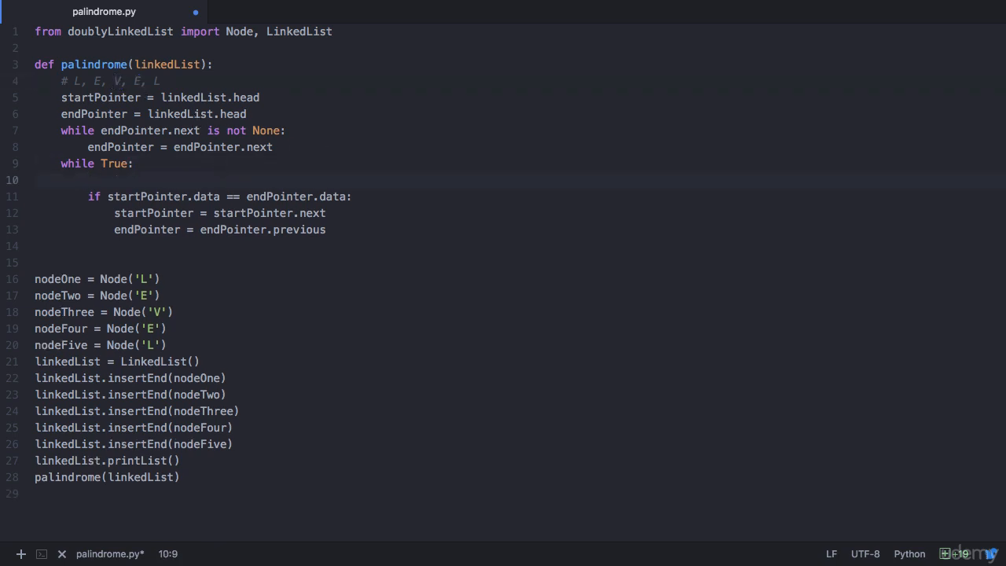
# - When startPointer == endPointer, print "List is palindrome" and return
pyautogui.write('if startPointer == endP')
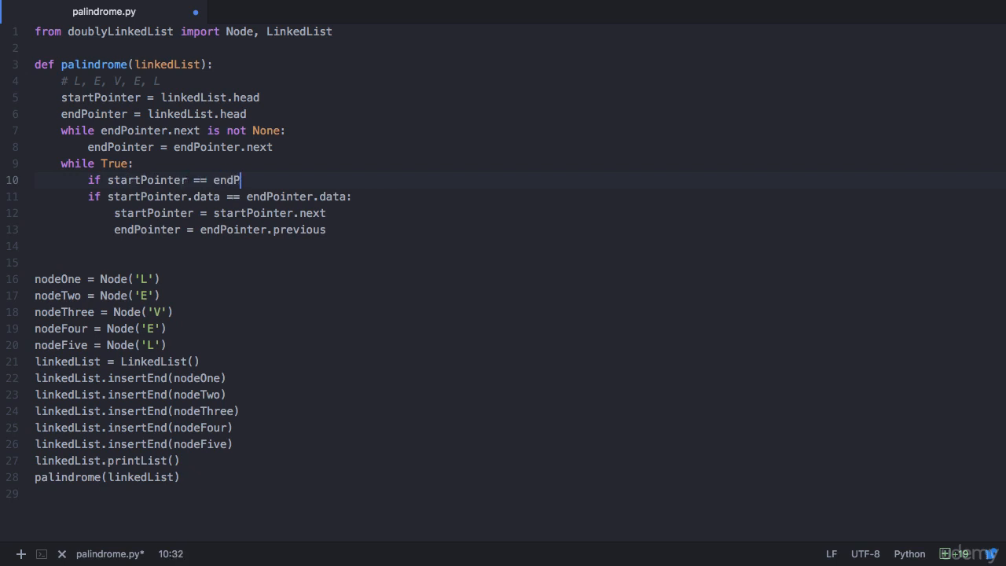
pyautogui.press('enter')
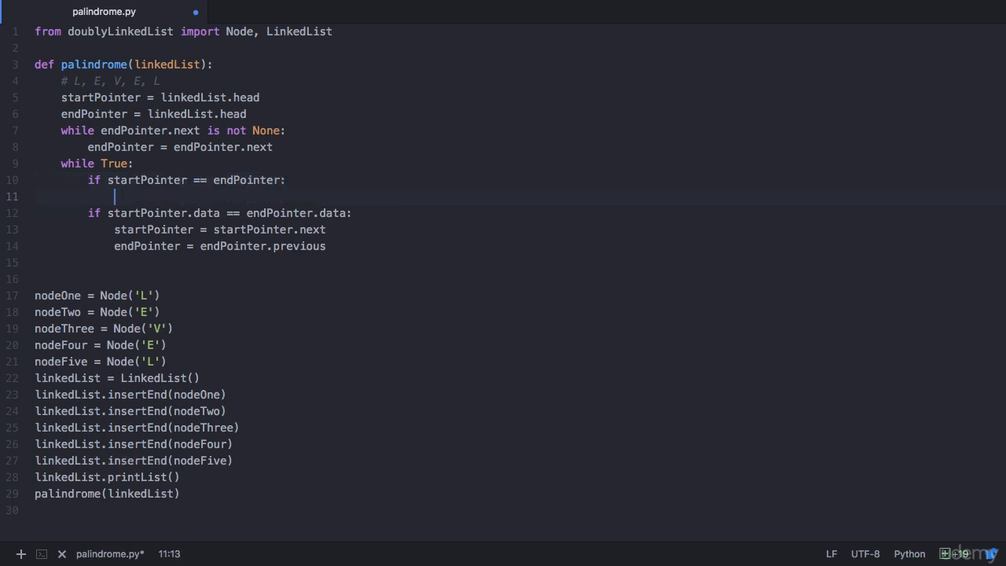
pyautogui.click(323, 213)
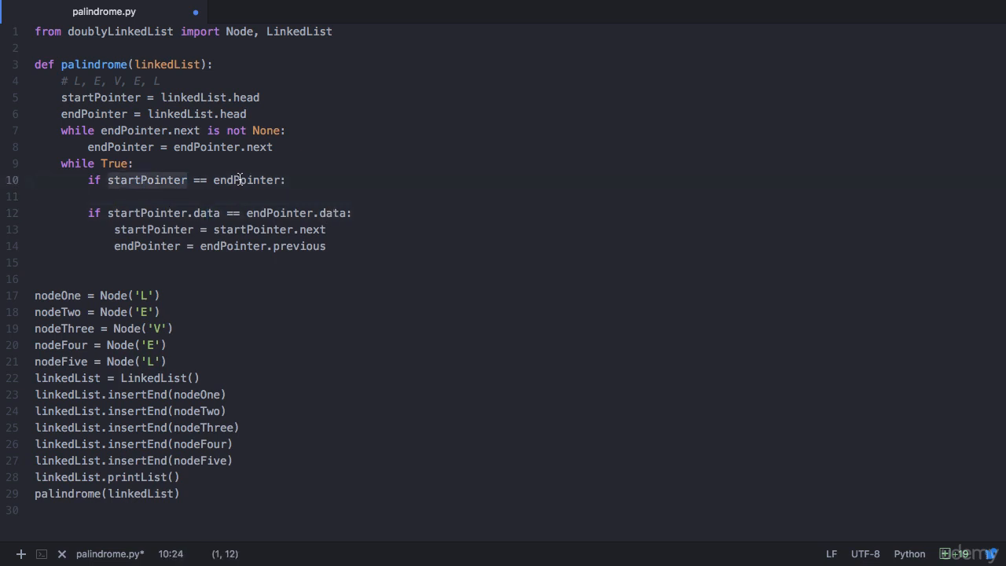
pyautogui.press('enter')
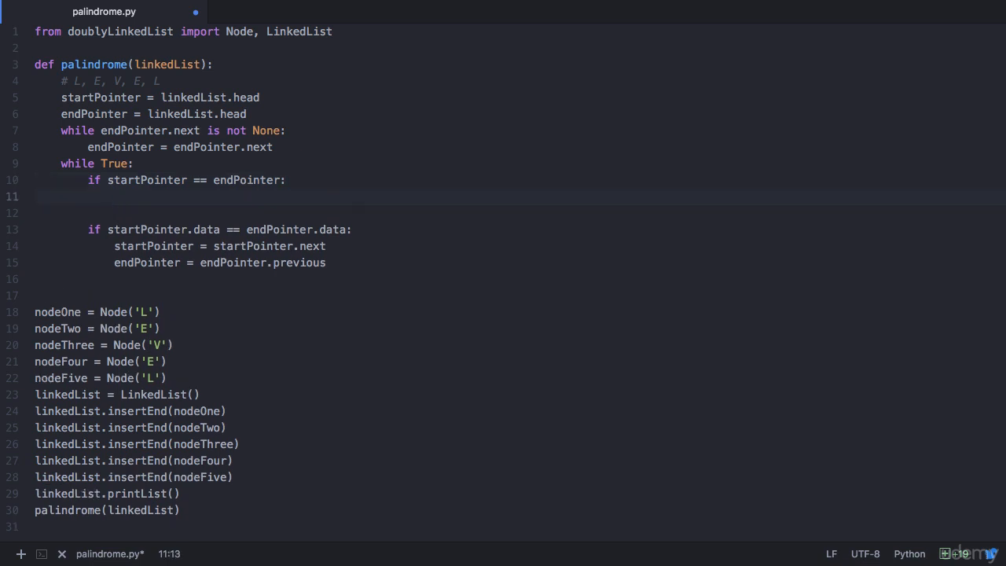
pyautogui.click(115, 197)
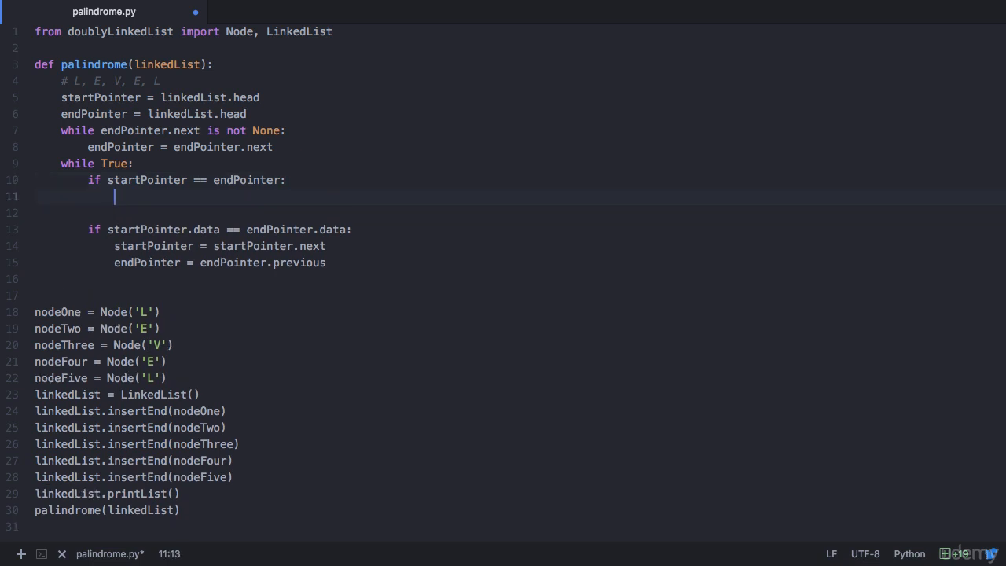
pyautogui.write('print("List is')
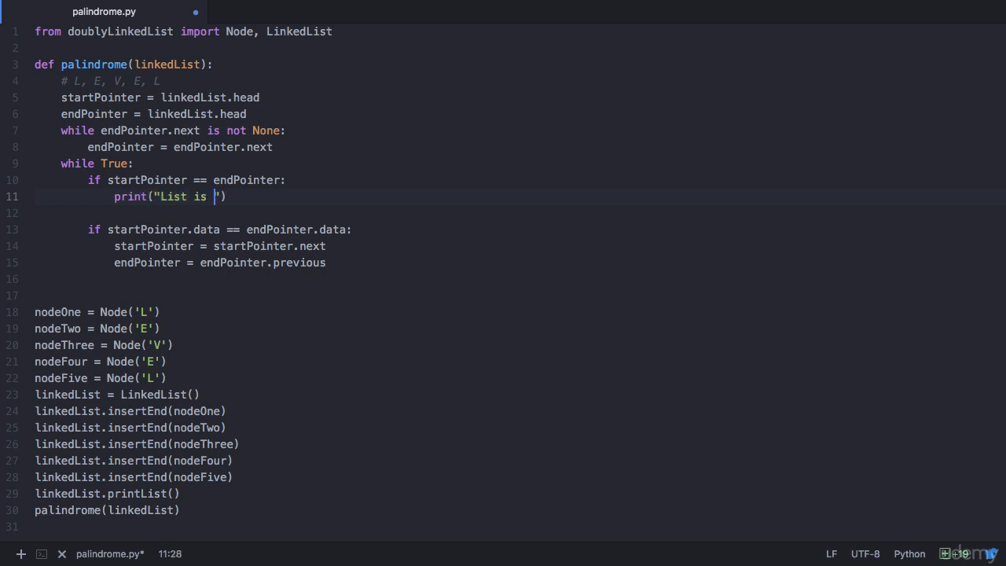
pyautogui.write('palindrome')
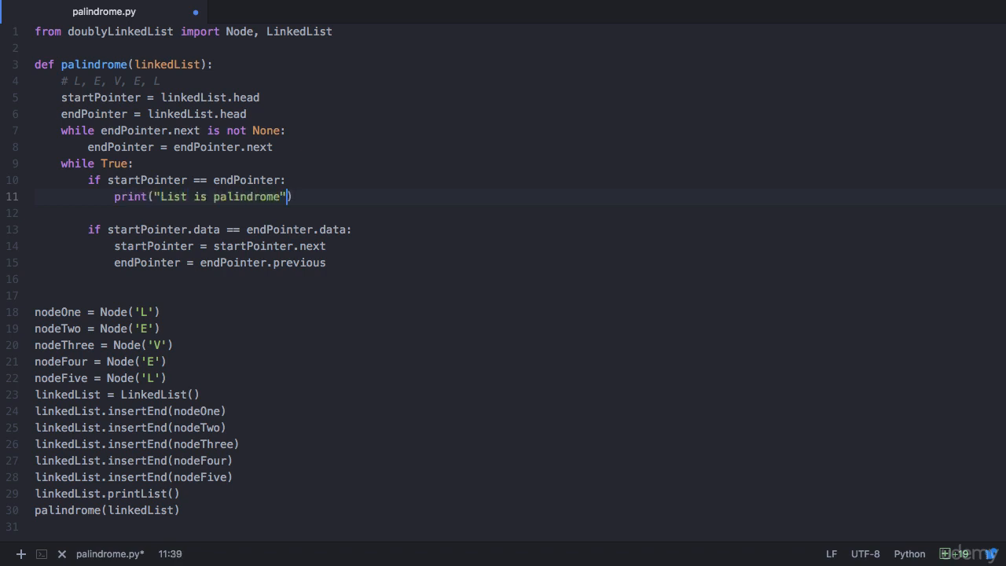
pyautogui.write('return')
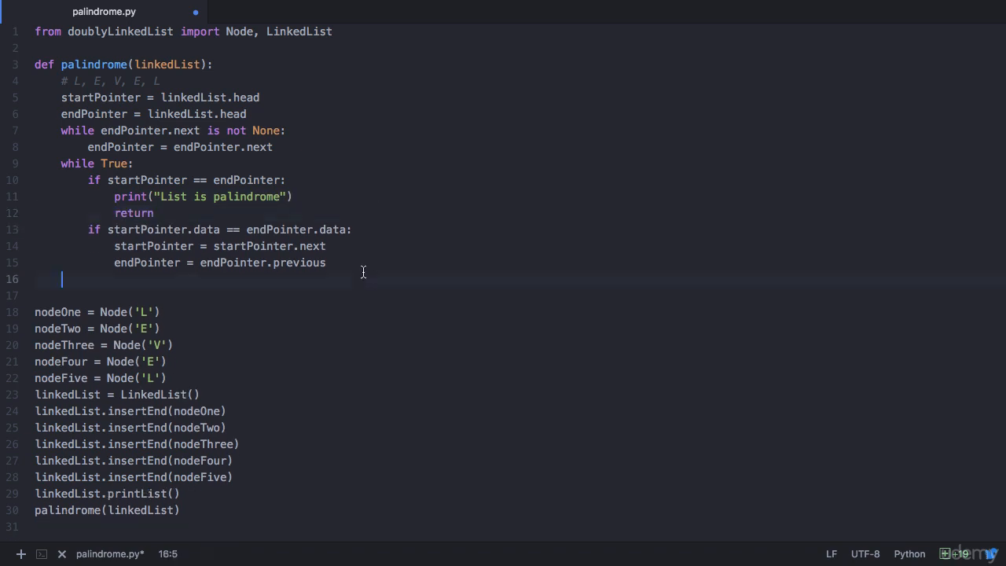
# - Start an else: branch with a print("List ...") message for mismatches
pyautogui.press('Tab')
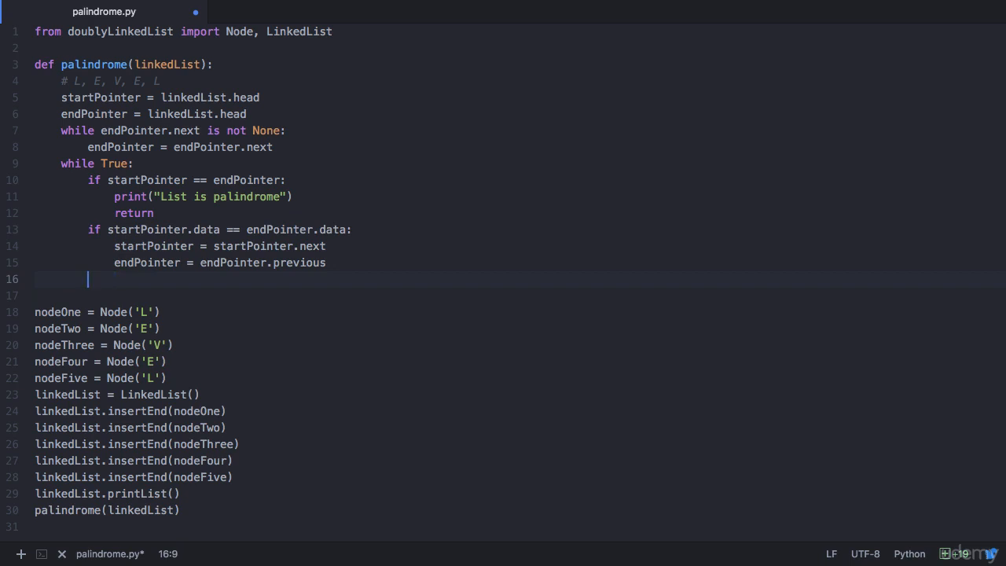
pyautogui.write('else:')
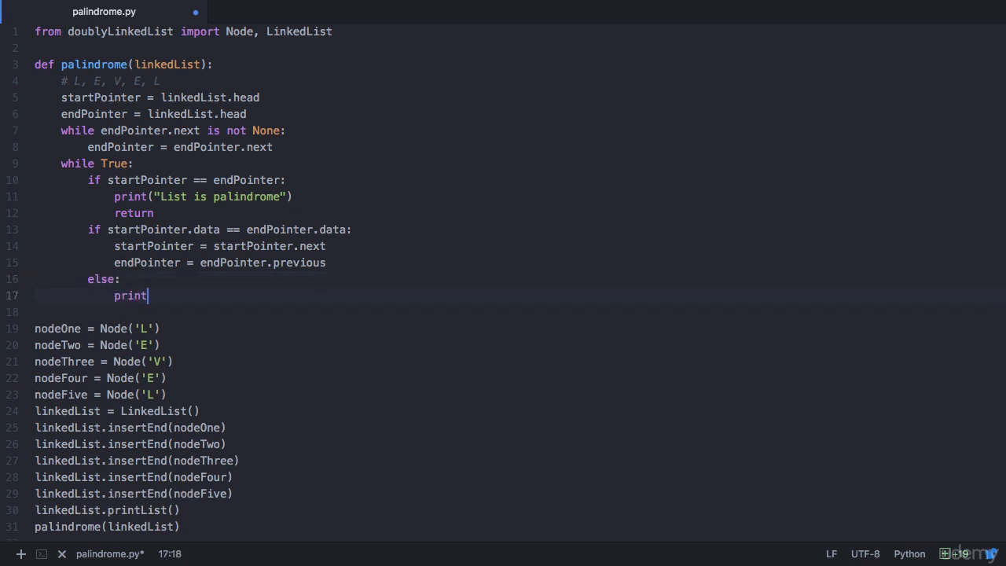
pyautogui.write('("List ")')
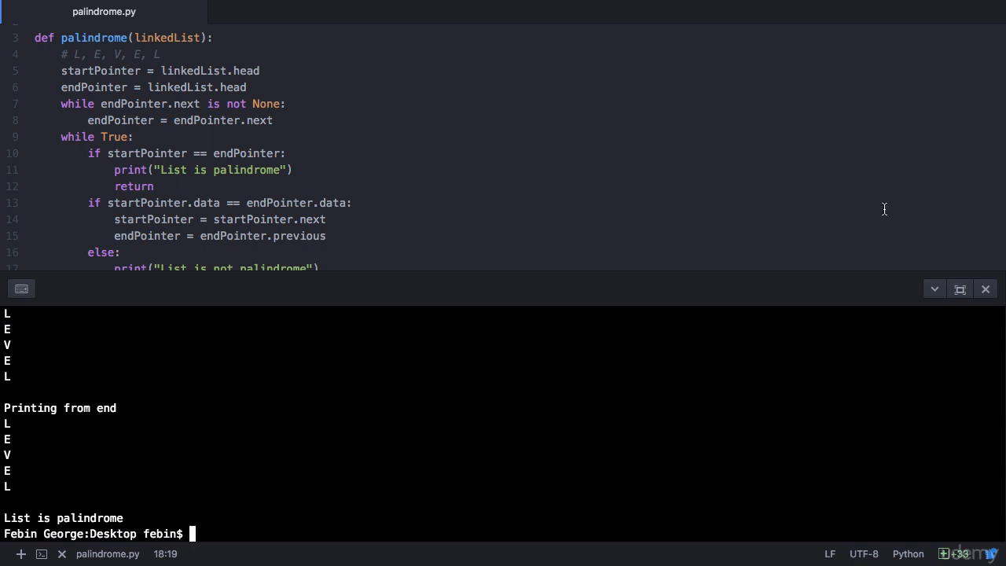
# - Hide the terminal and change the third and fifth nodes to 'D' and 'X'
pyautogui.click(986, 288)
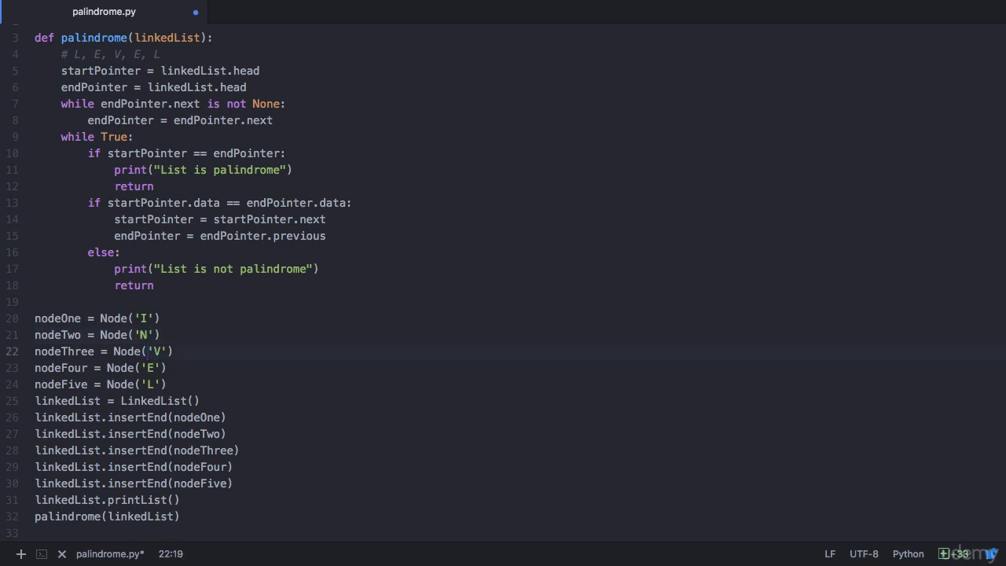
pyautogui.write('D')
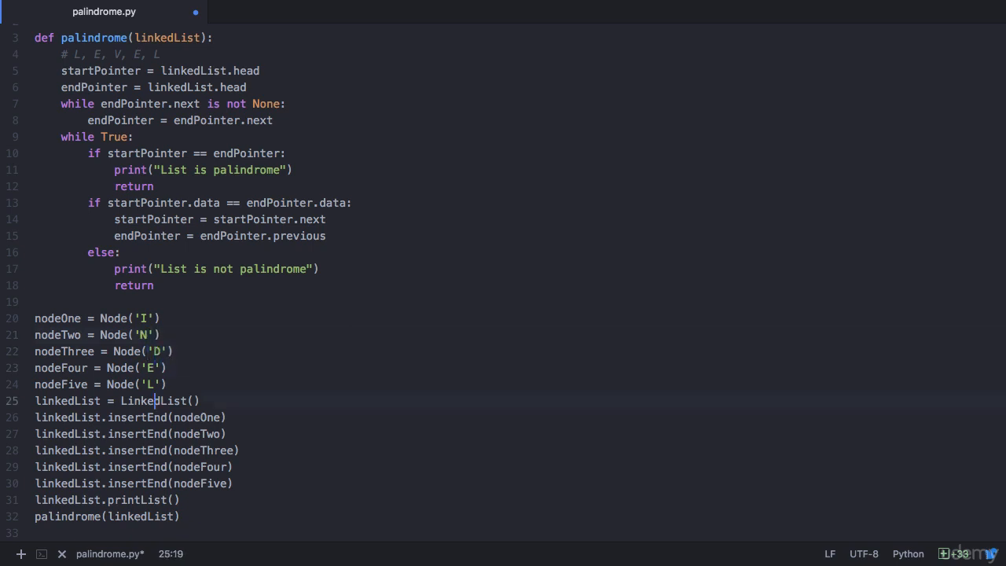
pyautogui.write('X')
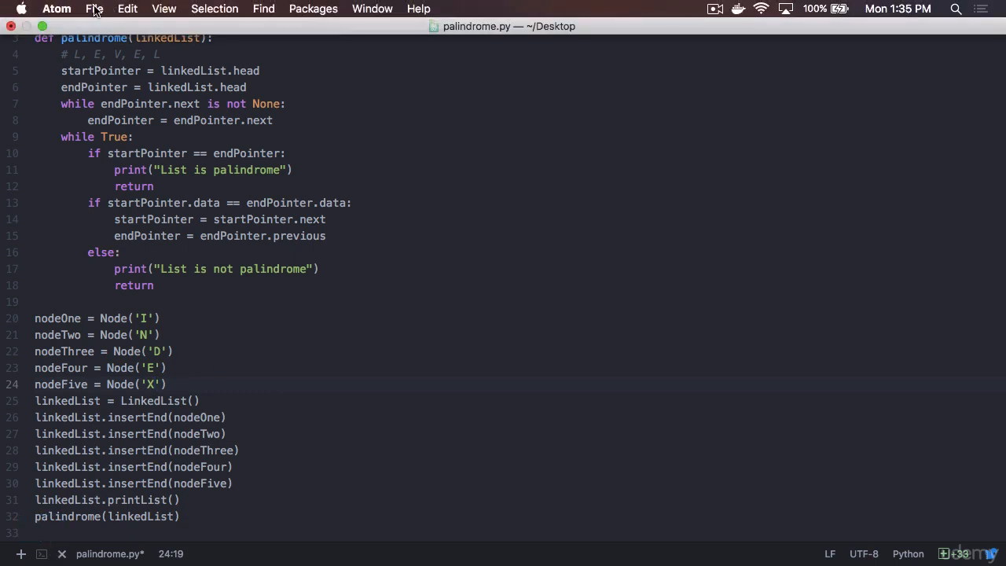
# - Save the INDEX version and open the bash terminal to run it
pyautogui.click(41, 553)
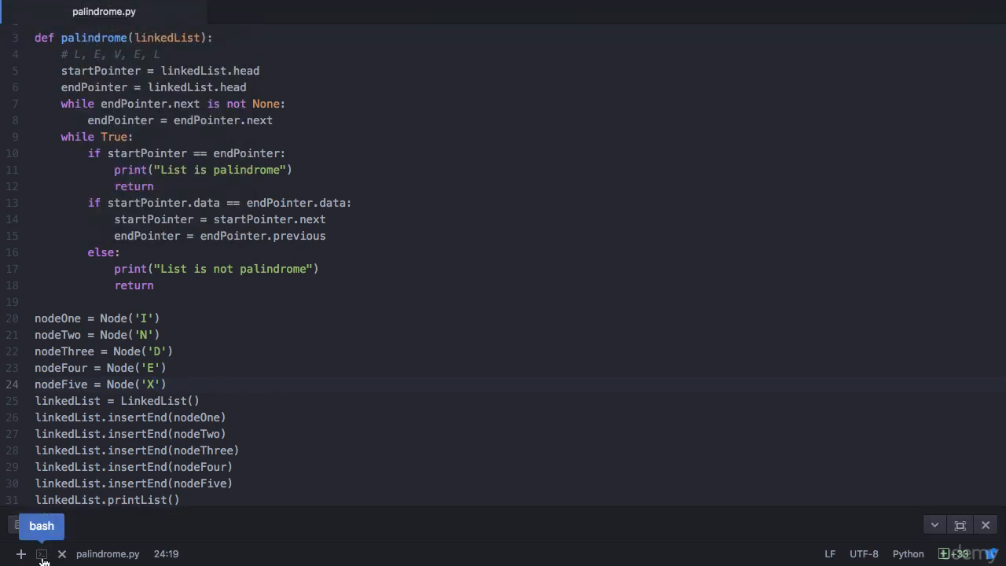
pyautogui.click(41, 554)
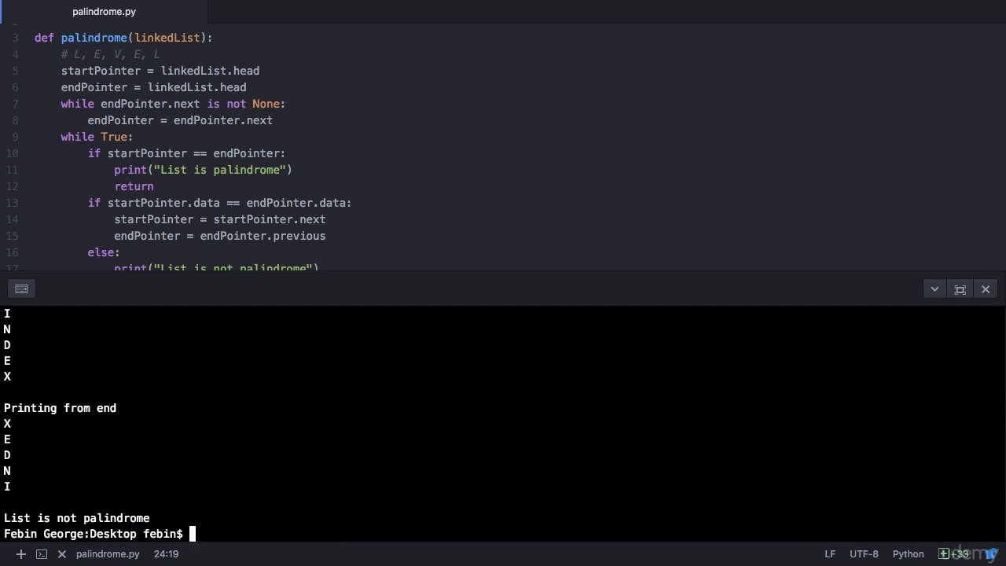